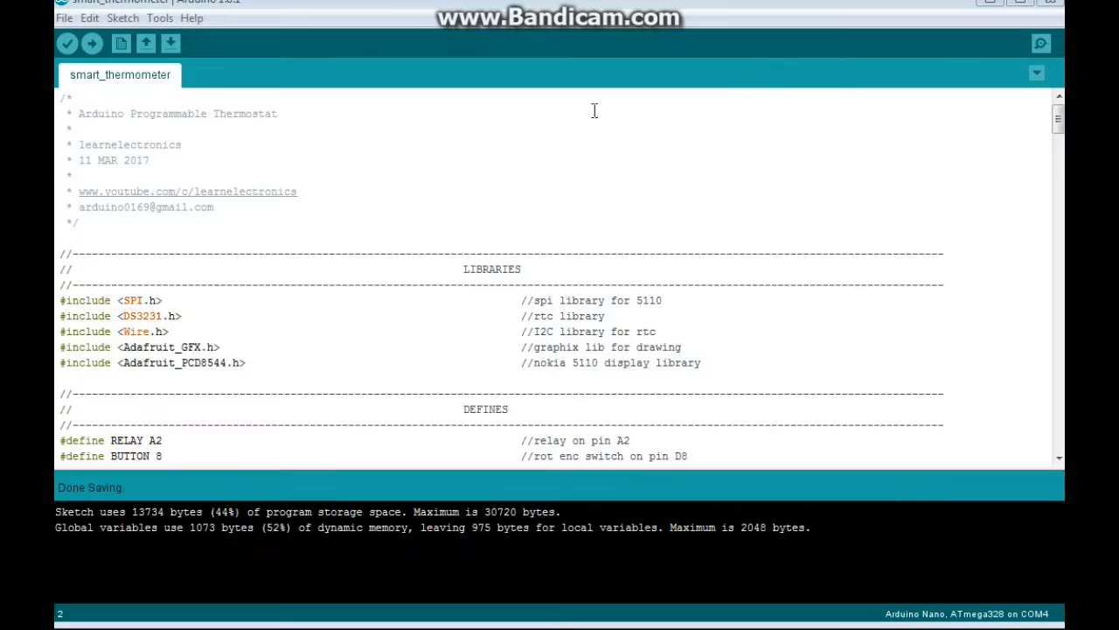
mouse_move(408, 153)
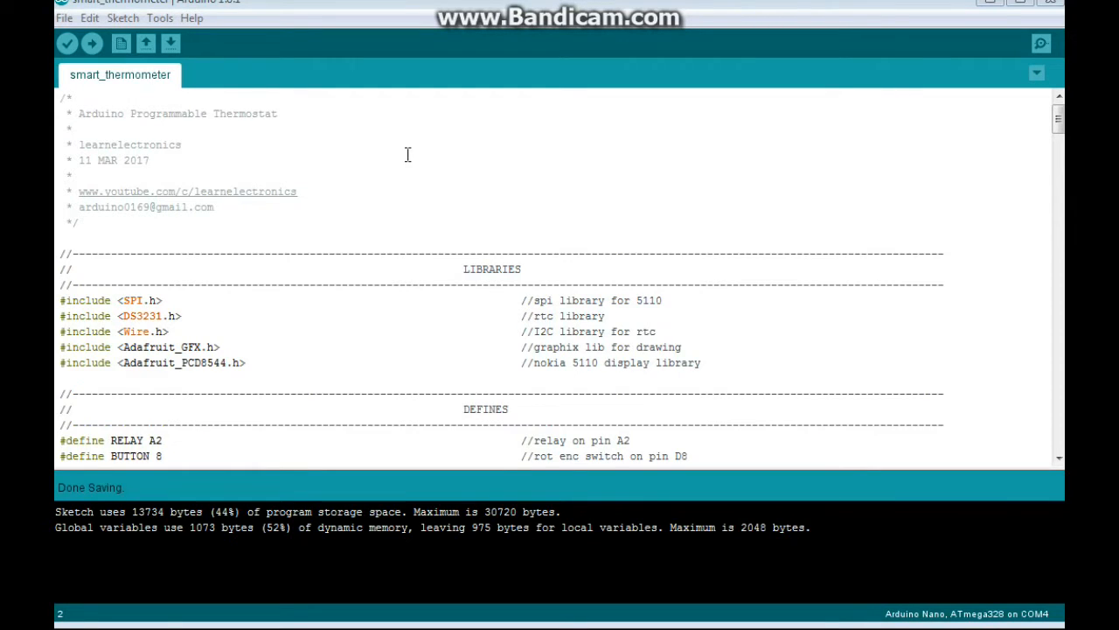
mouse_move(327, 150)
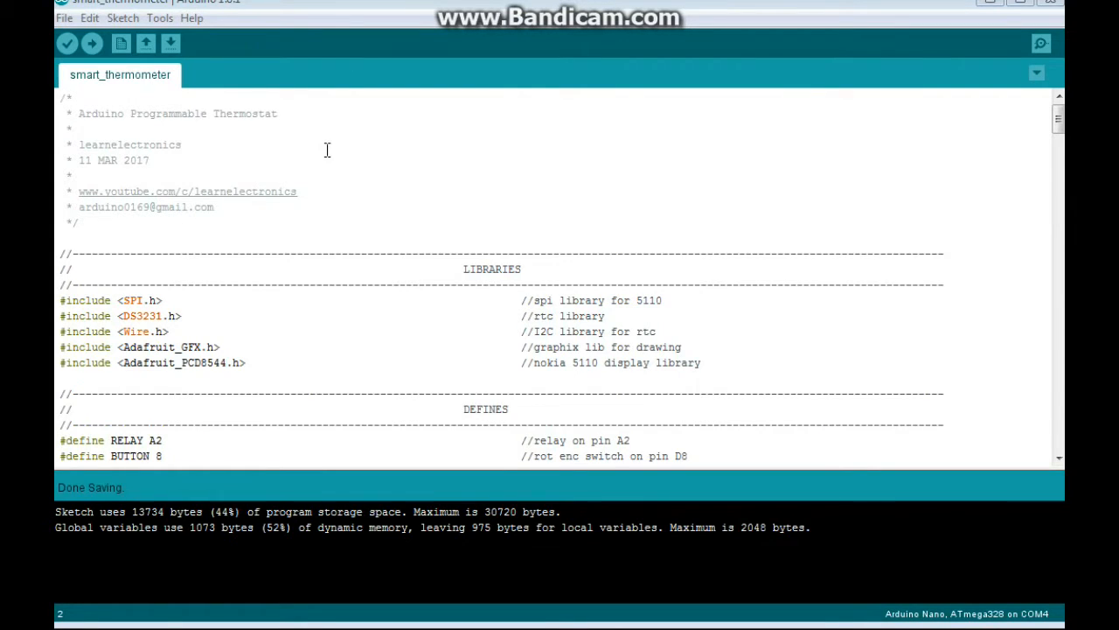
mouse_move(287, 114)
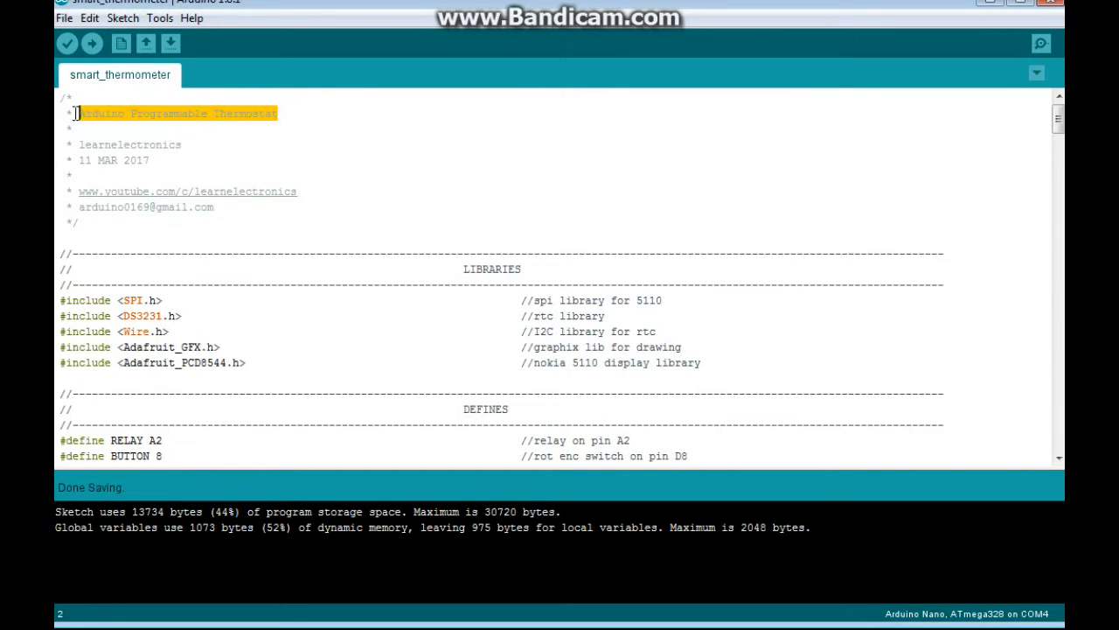
Scroll past the OBJECTS section, highlighting the display object declaration line.
scroll("down", 3)
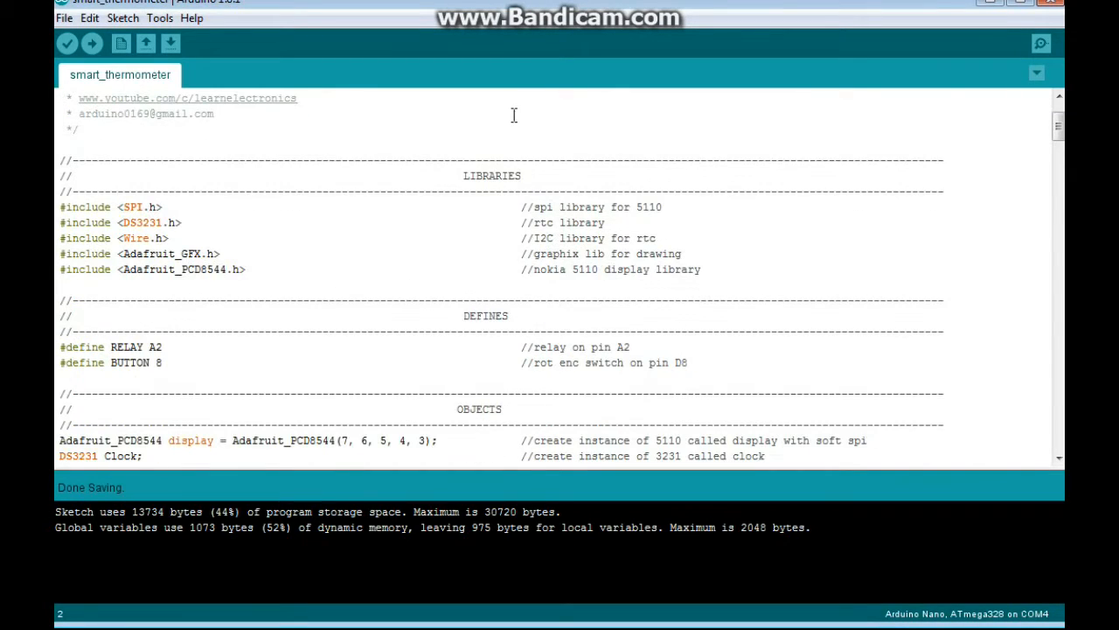
left_click(168, 206)
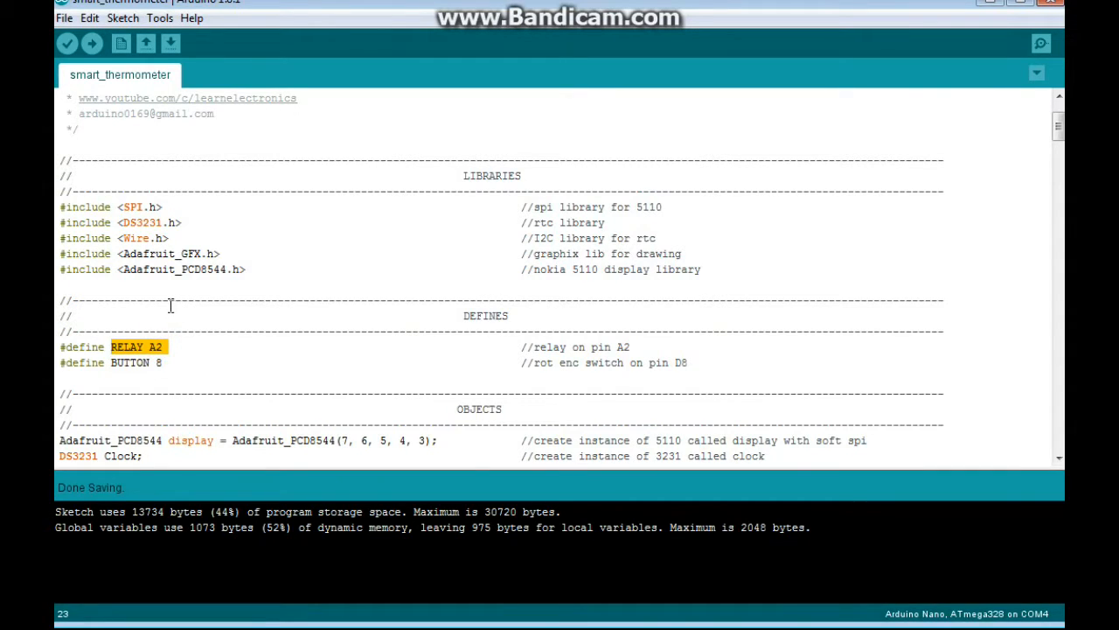
scroll("down", 3)
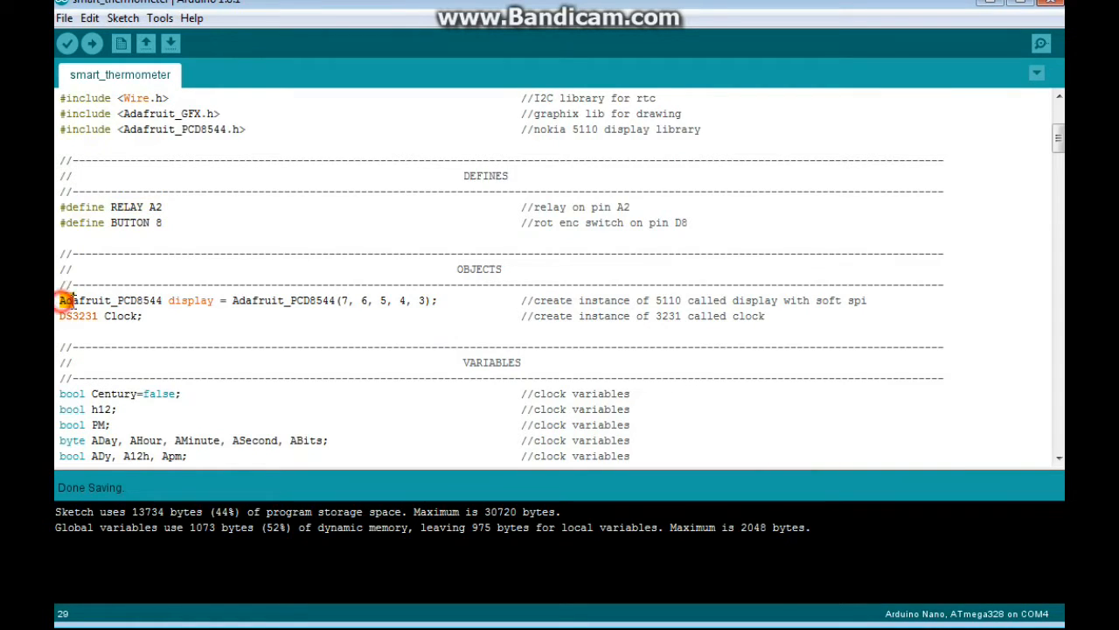
left_click_drag(60, 301, 249, 301)
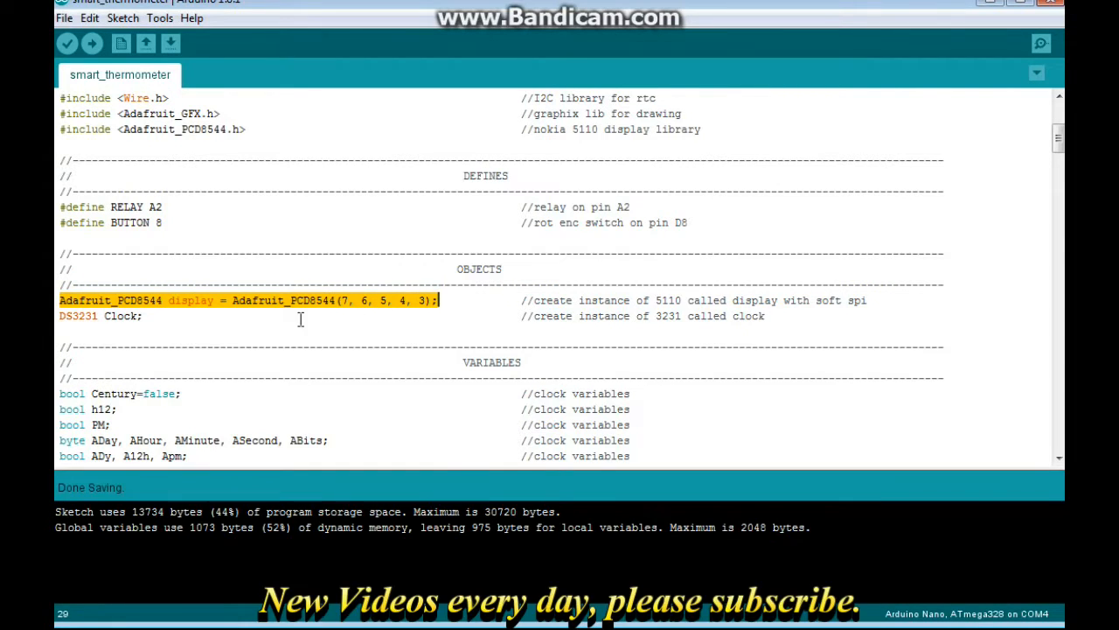
double_click(121, 317)
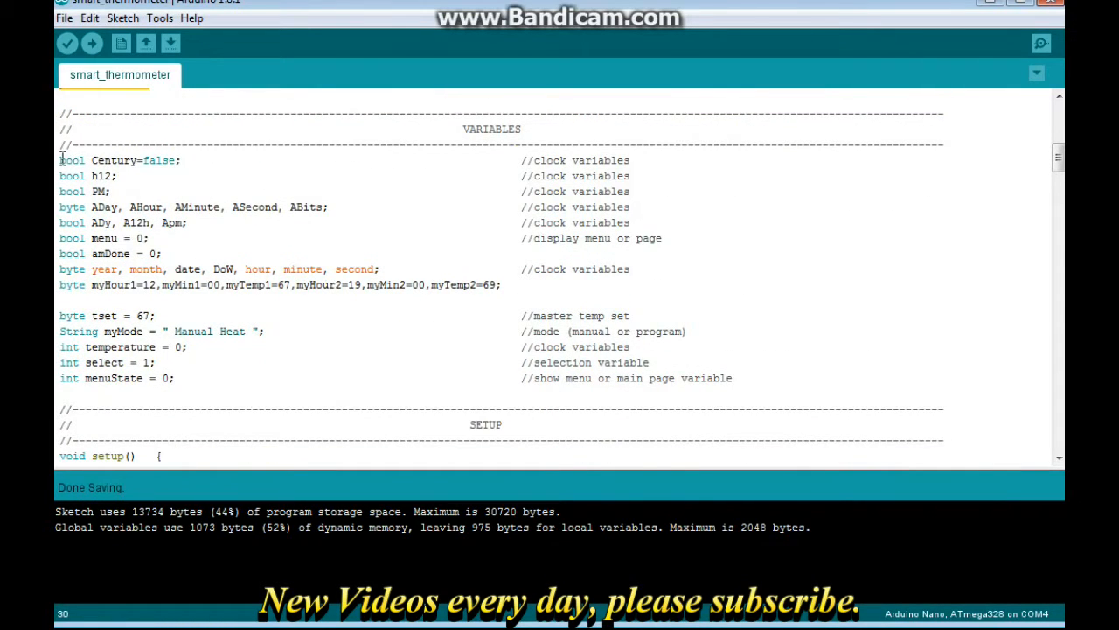
Highlight the clock variable declarations through the myTemp2 line, then clear the highlight.
left_click_drag(59, 161, 375, 238)
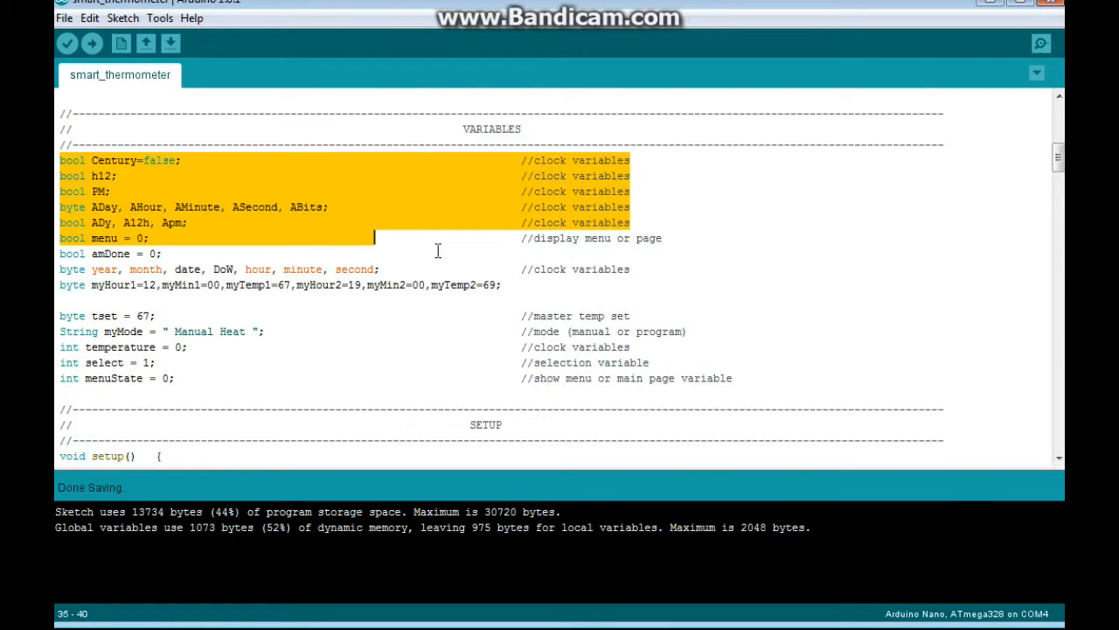
left_click_drag(376, 237, 503, 285)
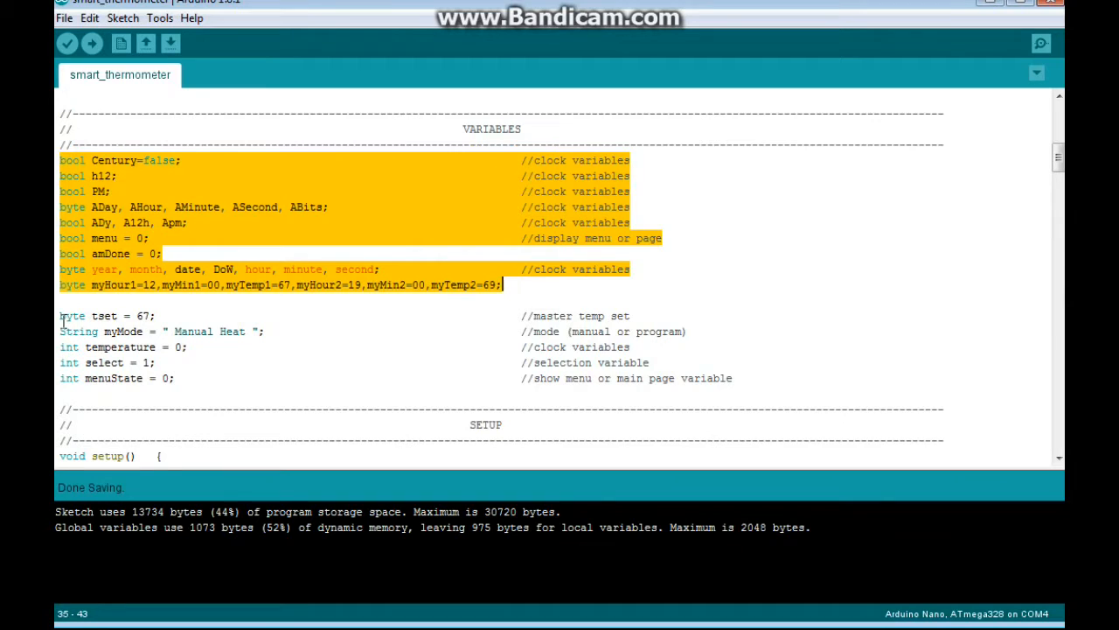
left_click(73, 332)
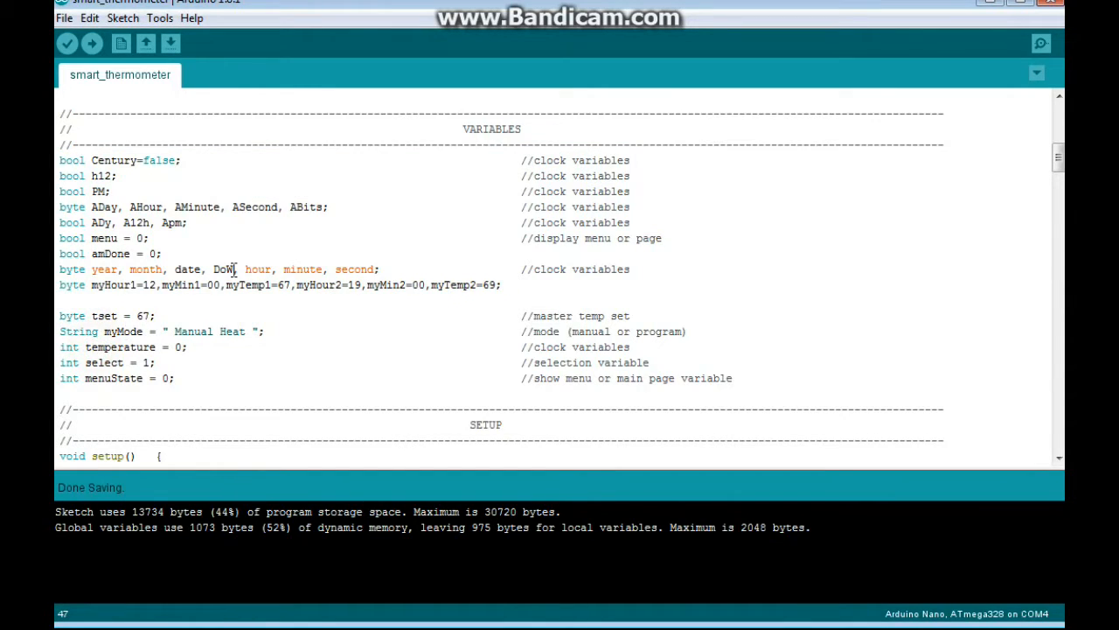
Reach the SETUP section and highlight the display start call and commented Clock.set lines.
scroll("down", 3)
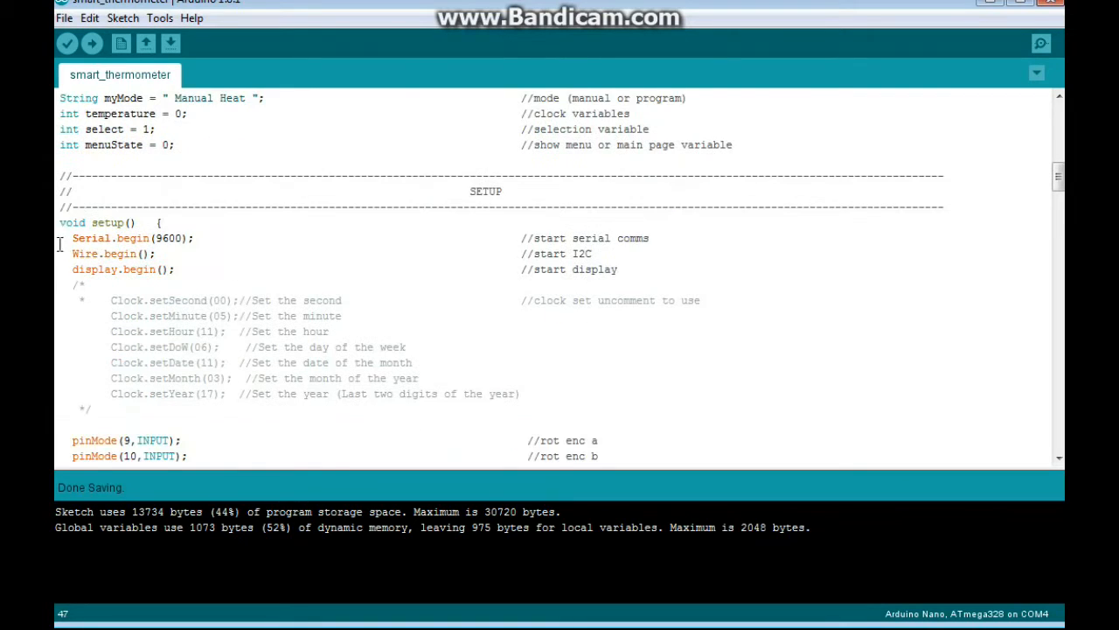
double_click(105, 238)
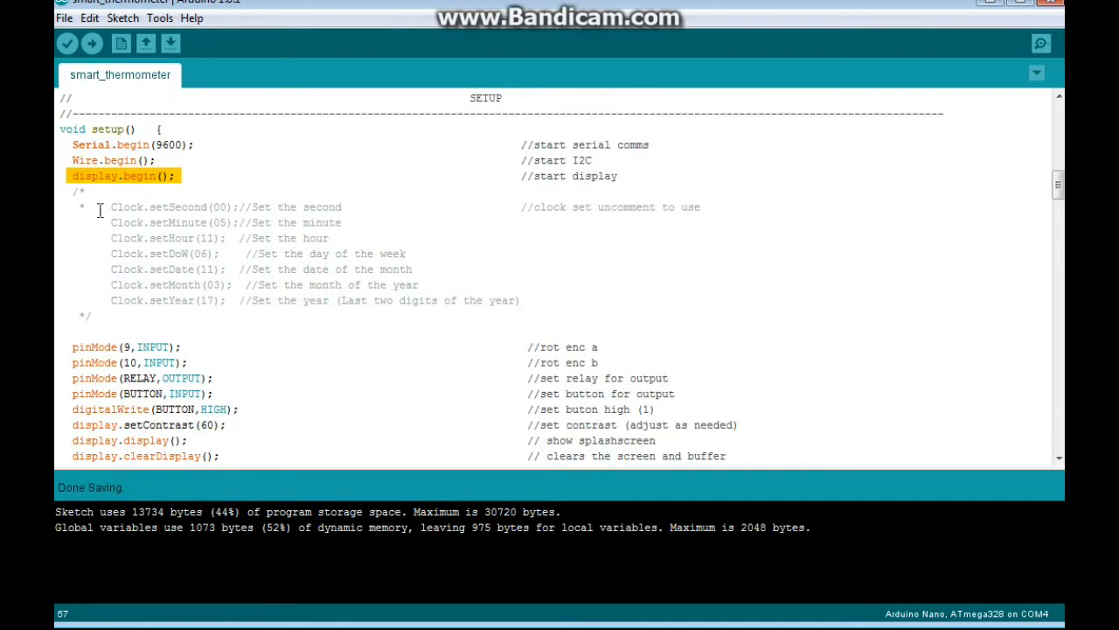
left_click_drag(112, 206, 420, 283)
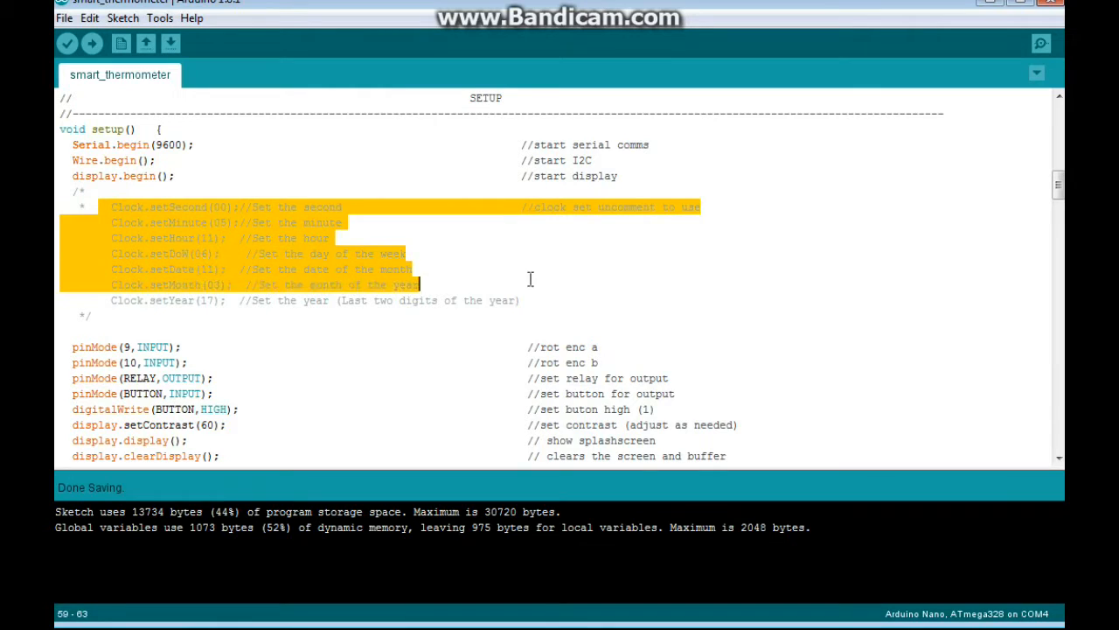
left_click_drag(420, 283, 521, 301)
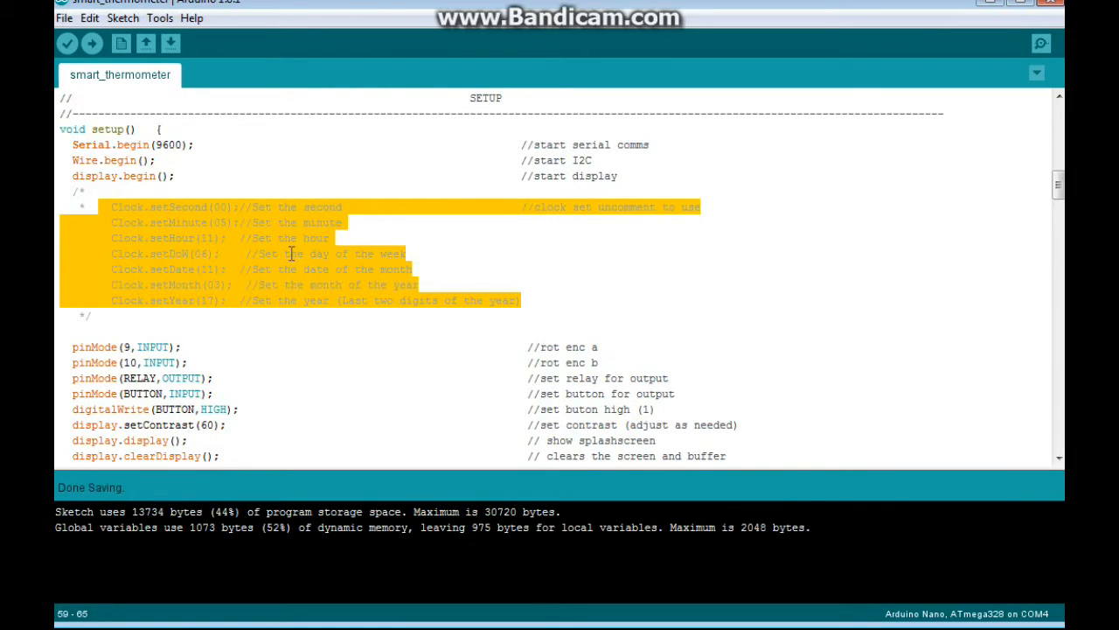
left_click(262, 238)
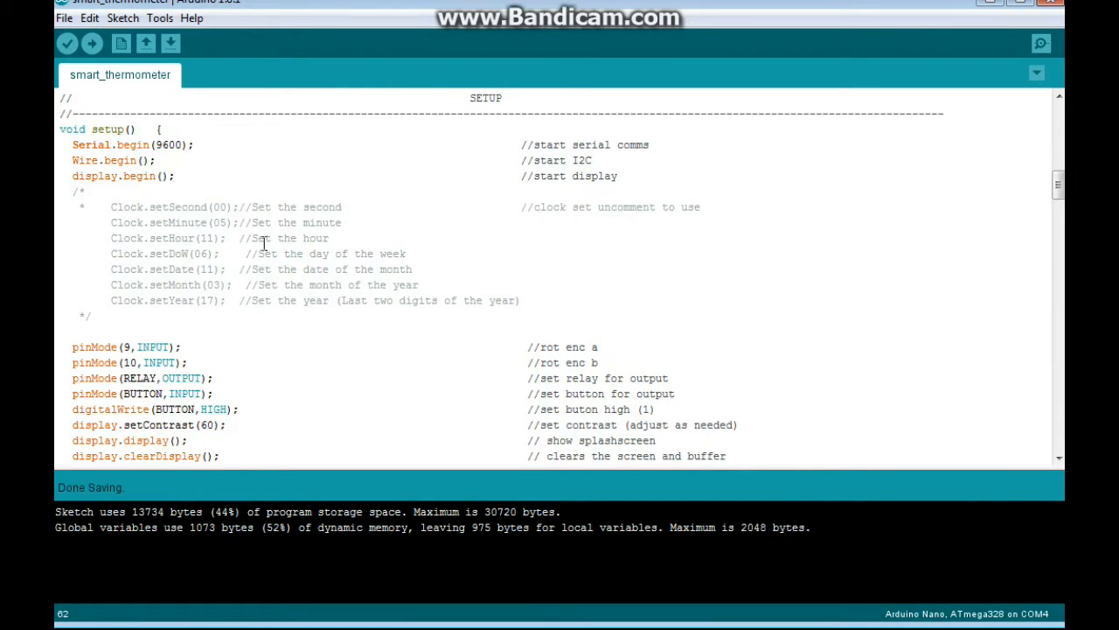
Scroll to the end of setup and highlight the splash screen and clear-display calls.
scroll("down", 3)
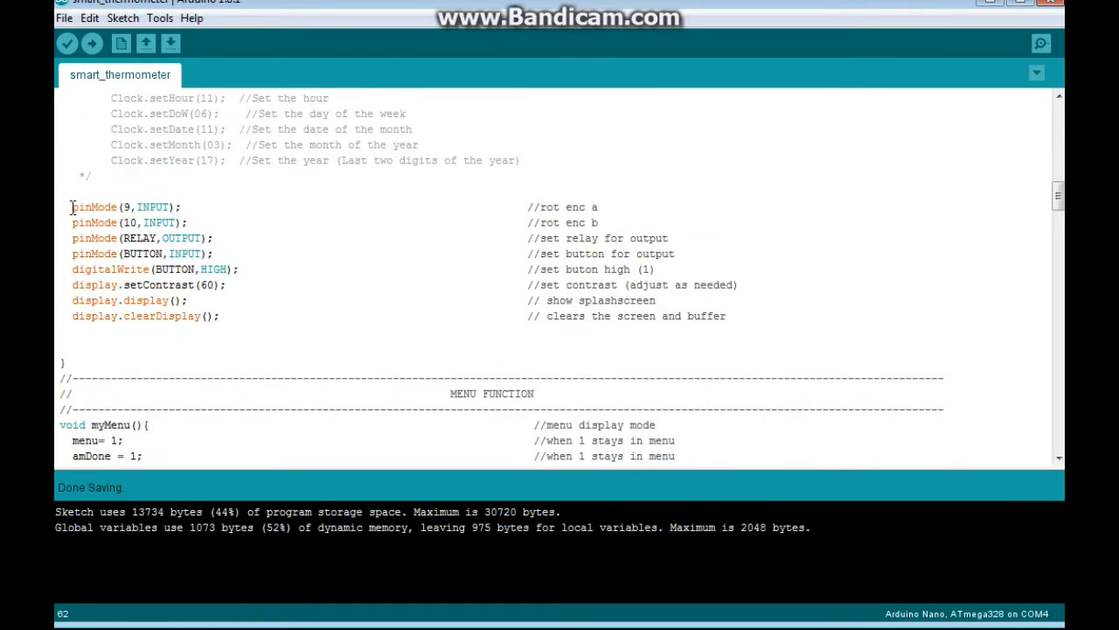
left_click_drag(72, 207, 189, 222)
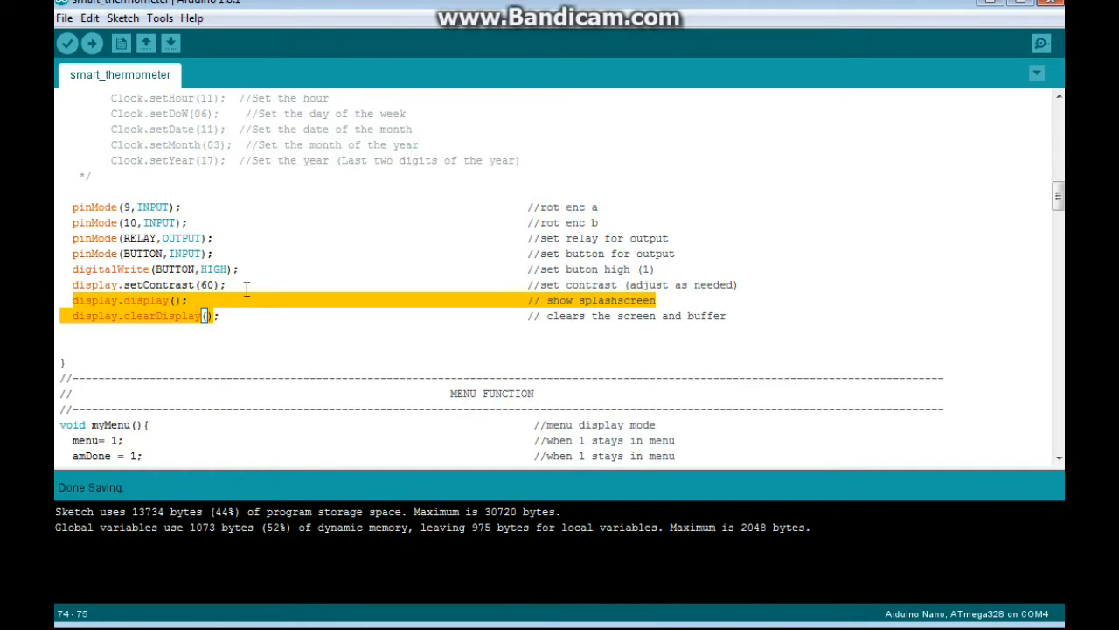
Scroll to loop()'s button/menu if-else block and highlight the pageDisplay() call.
scroll("down", 3)
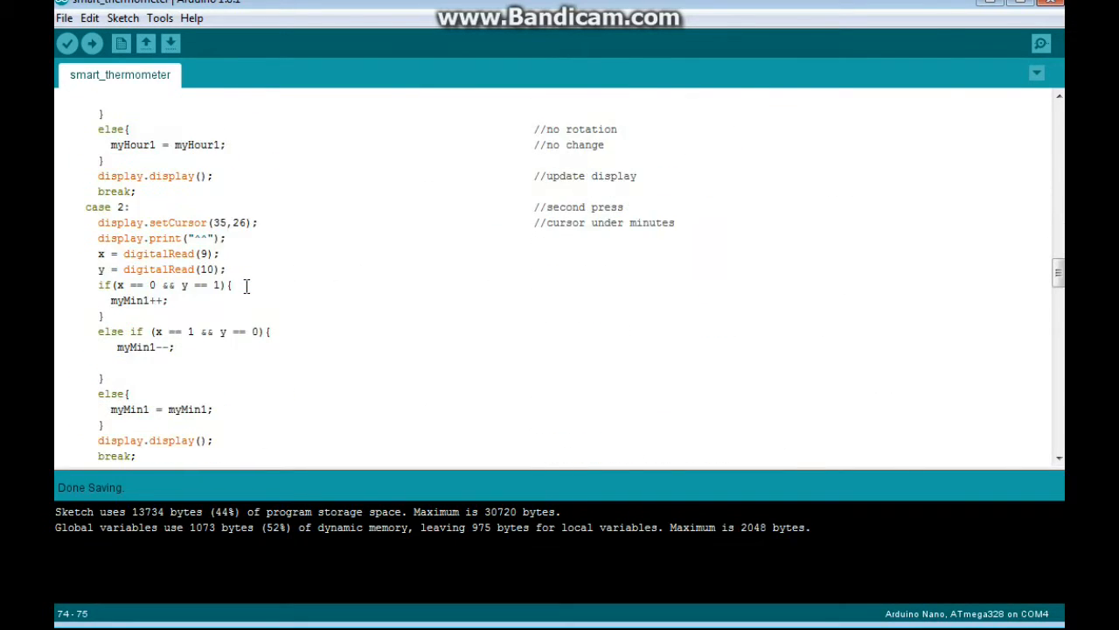
scroll("down", 3)
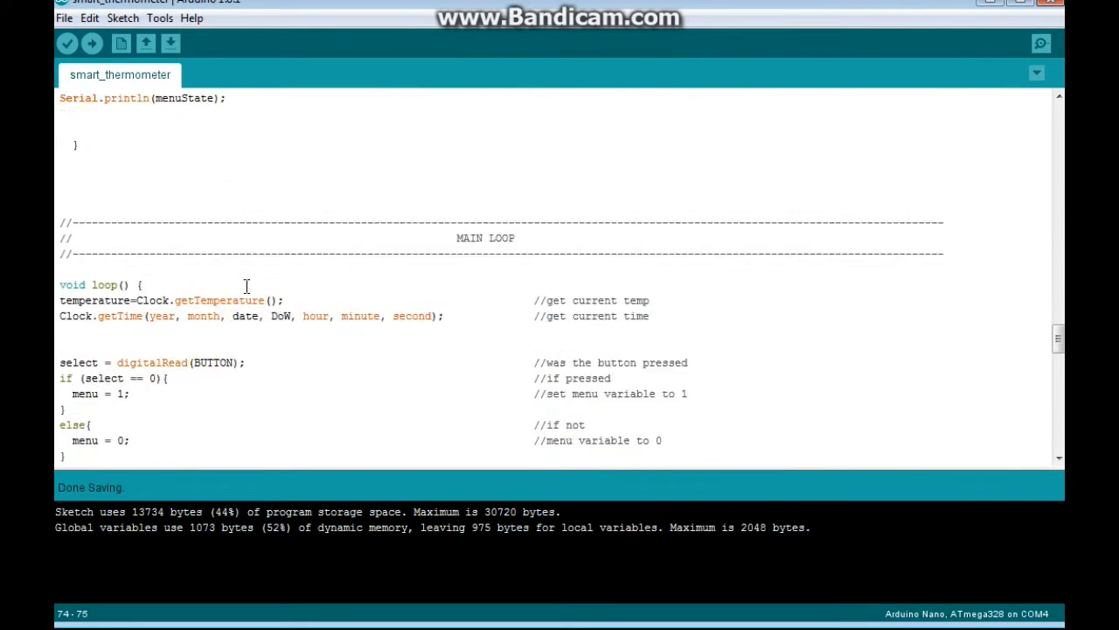
scroll("down", 3)
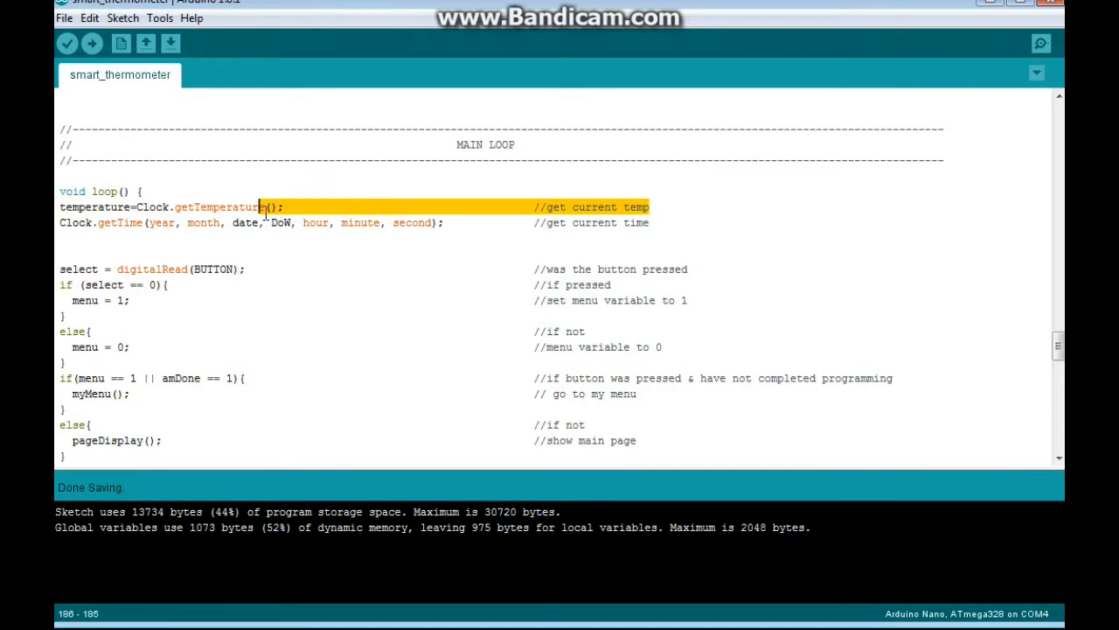
left_click(444, 222)
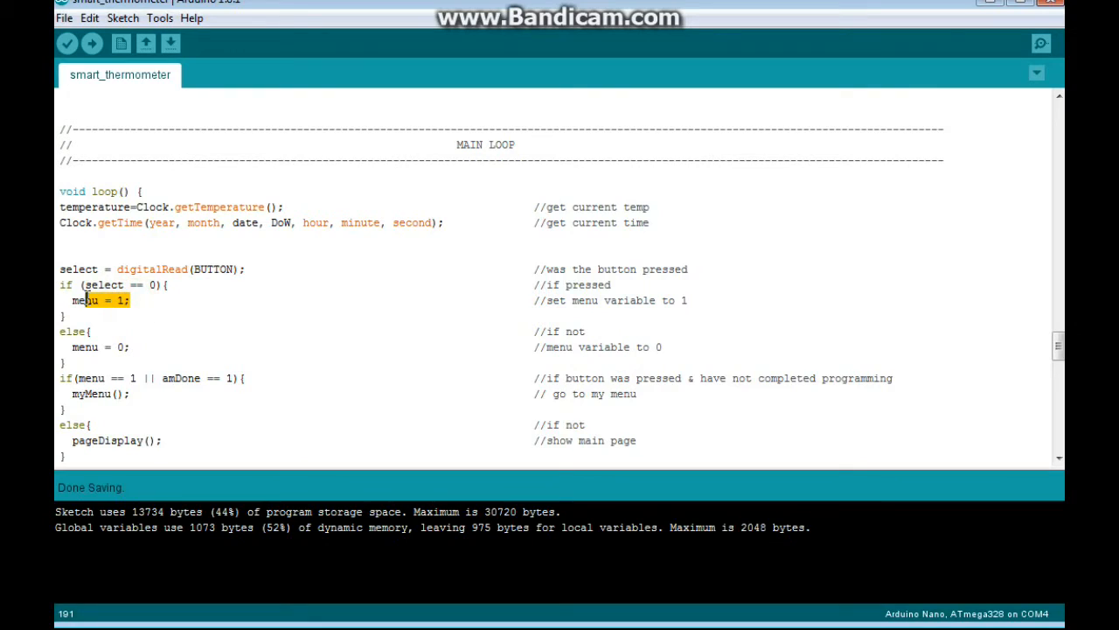
left_click(137, 347)
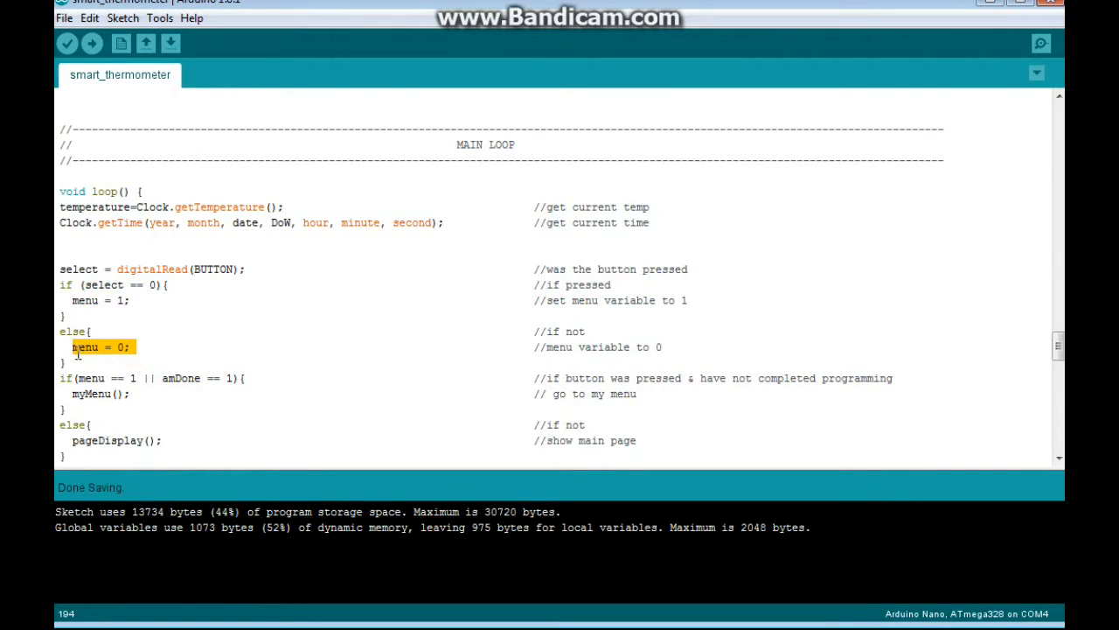
double_click(86, 378)
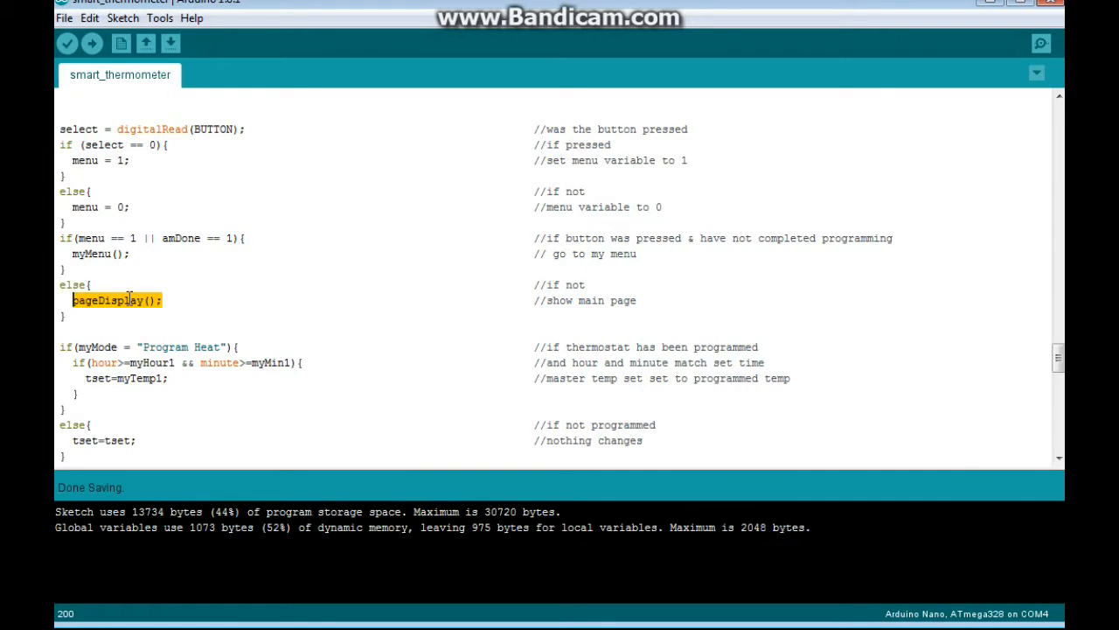
Reach the Program Heat check, picking out myMode, the mode string and the minute comparison.
scroll("down", 3)
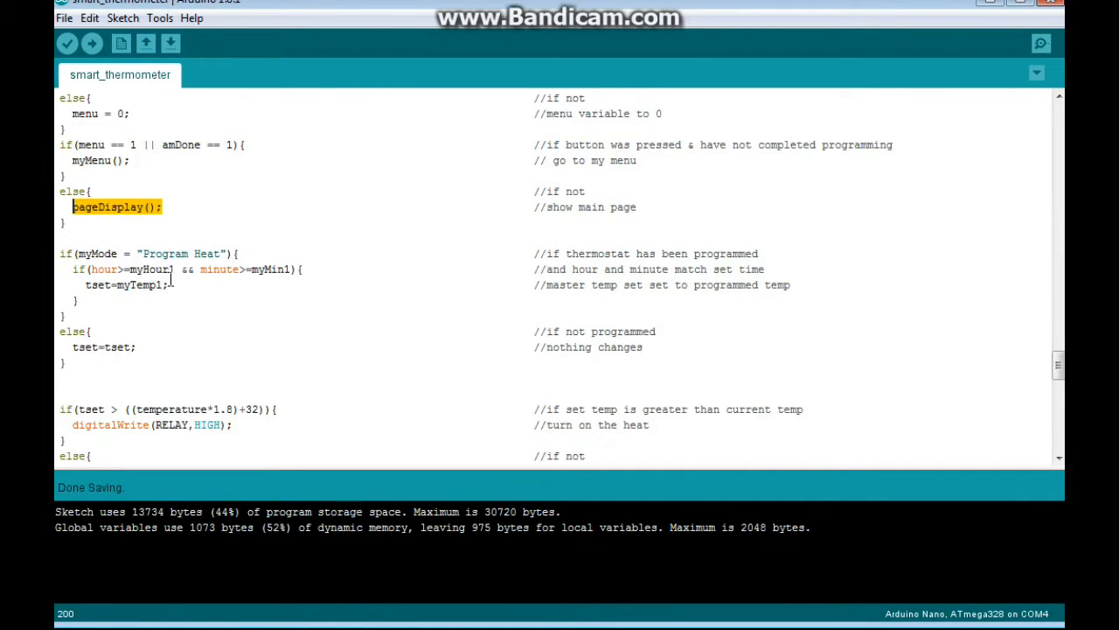
scroll("down", 3)
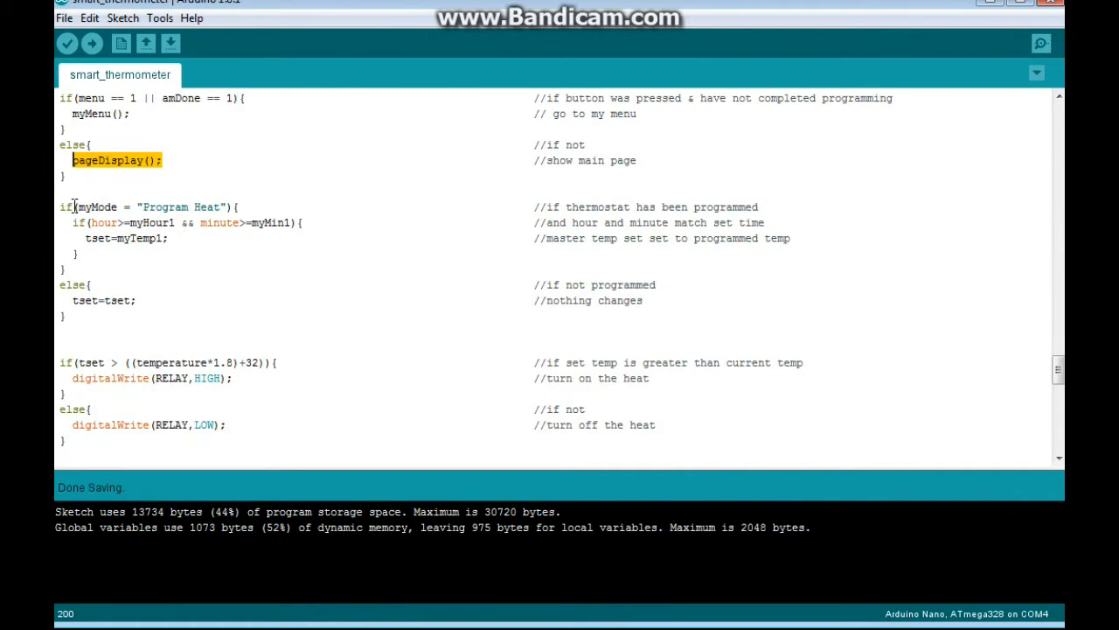
double_click(91, 206)
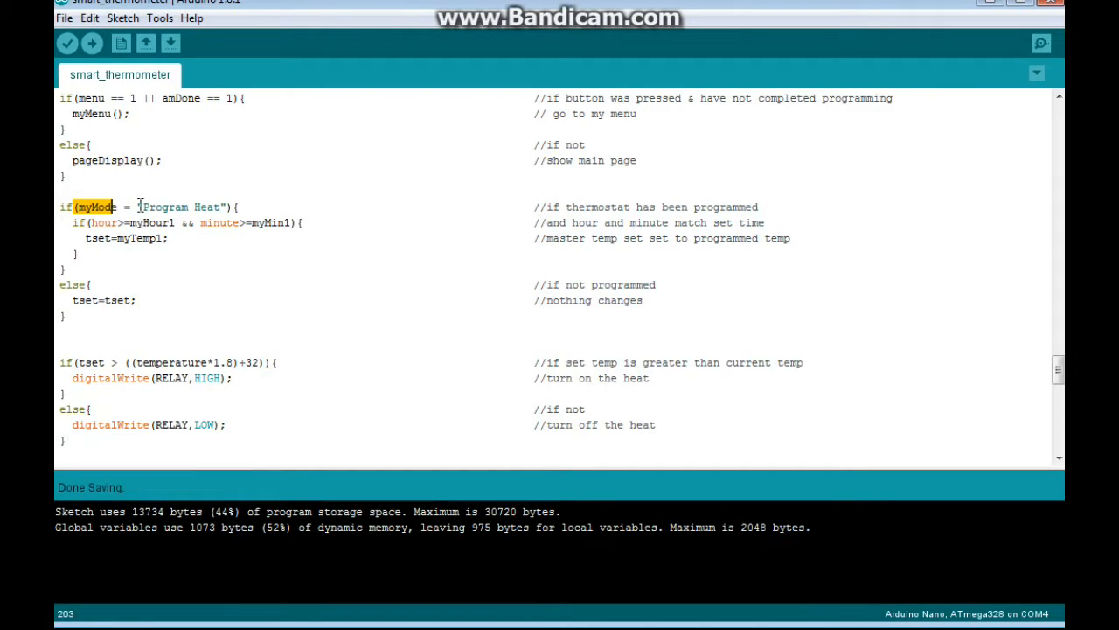
double_click(182, 206)
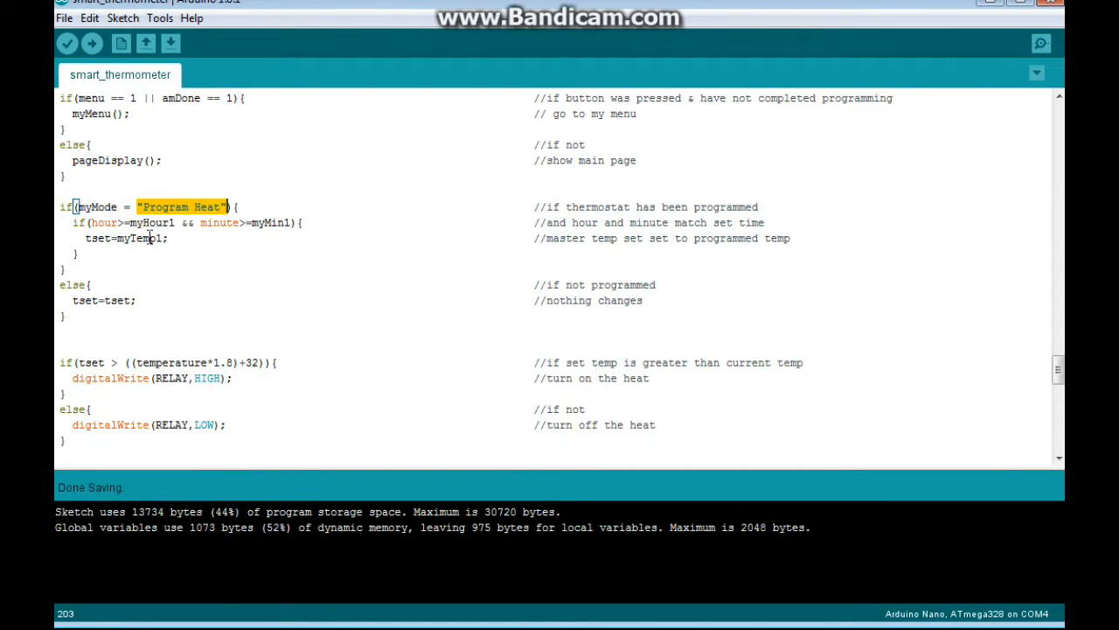
double_click(103, 222)
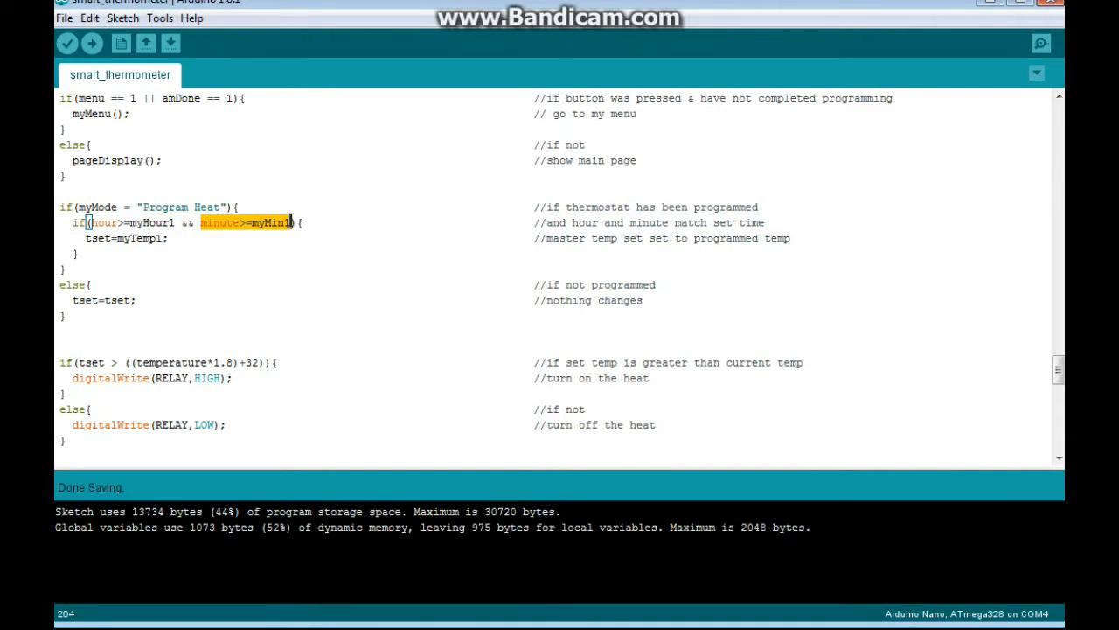
Point out the programmed set-temperature assignment and the RELAY digitalWrite if-else block.
left_click(84, 238)
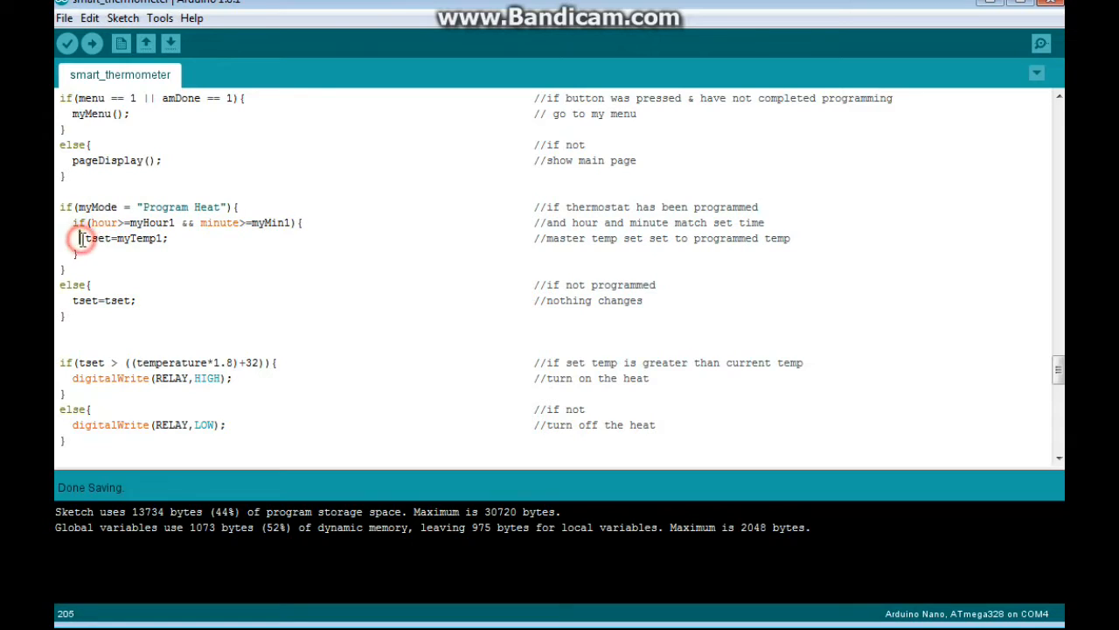
double_click(121, 237)
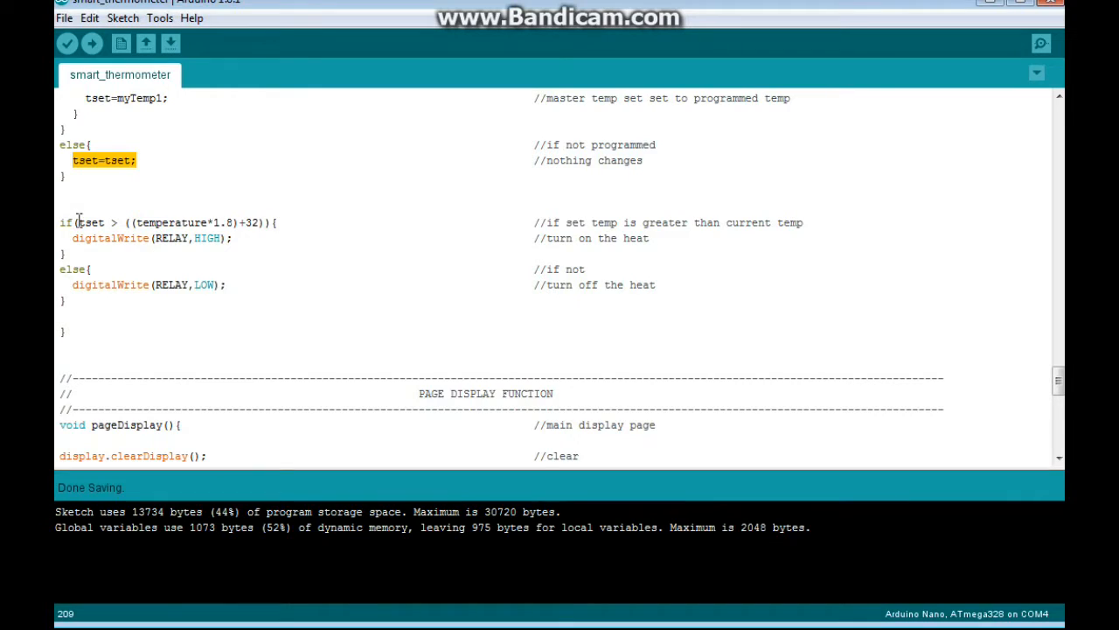
left_click(130, 220)
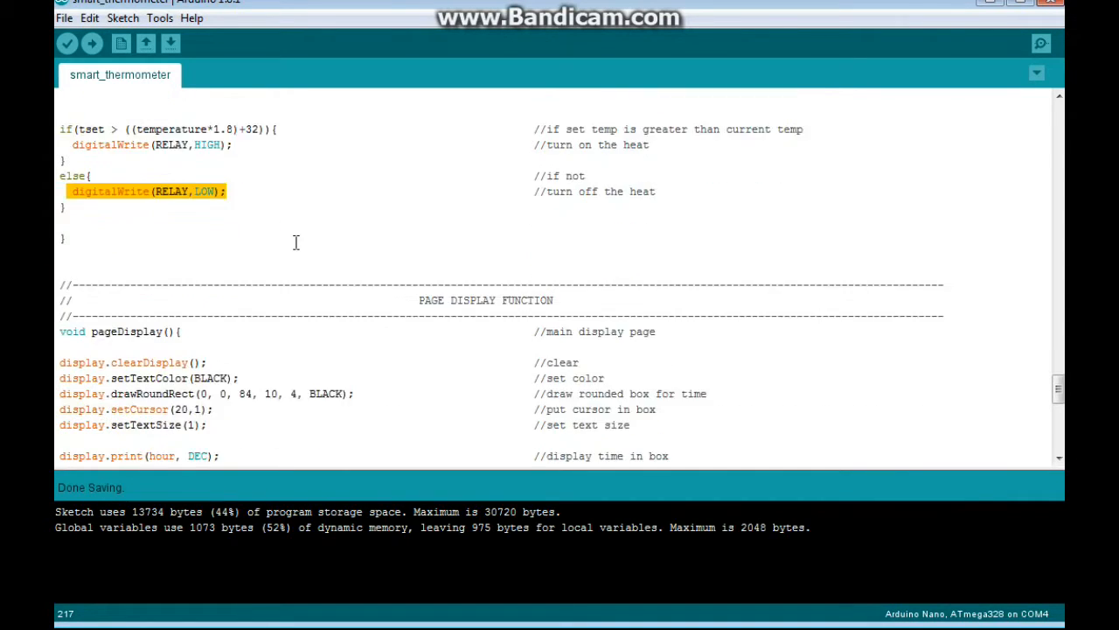
Scroll through pageDisplay(), pointing to the temperature header print and selecting a display line.
scroll("down", 3)
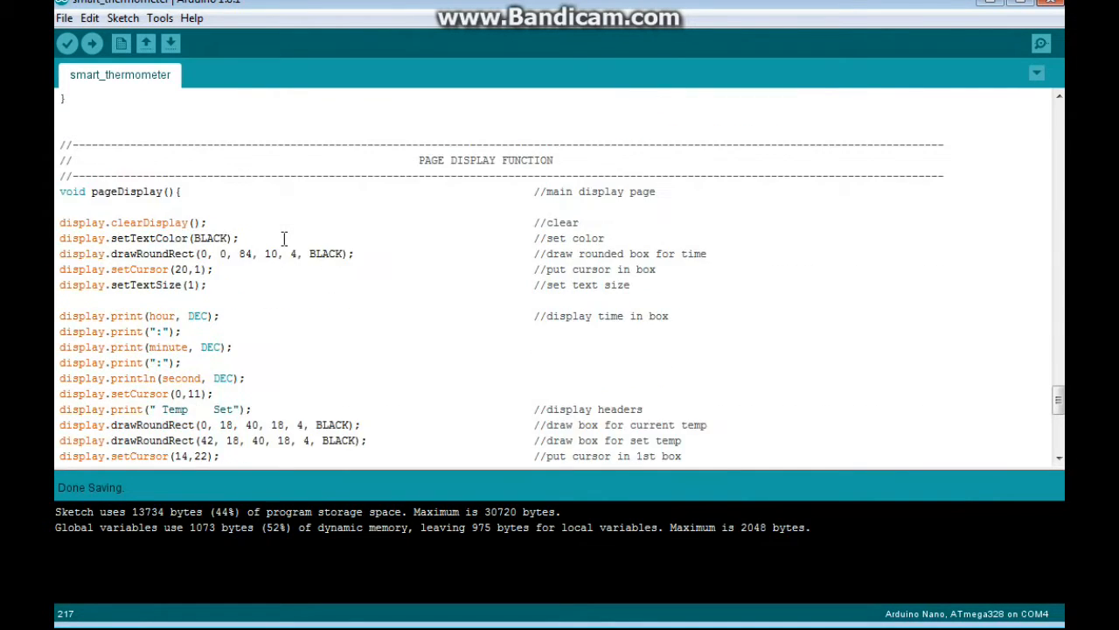
mouse_move(208, 217)
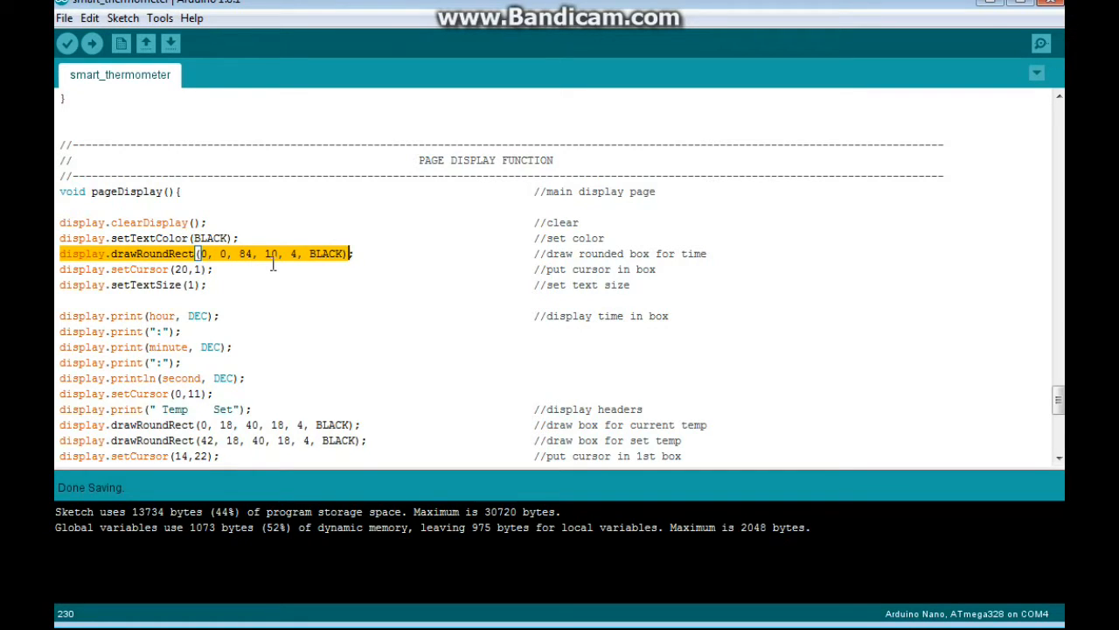
mouse_move(294, 264)
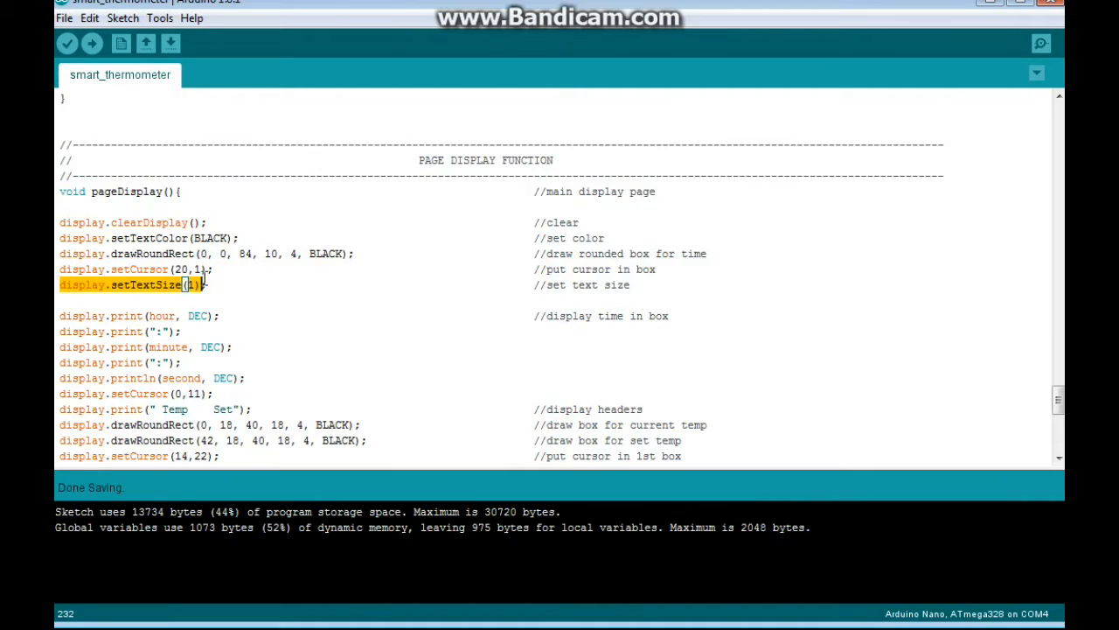
scroll("down", 3)
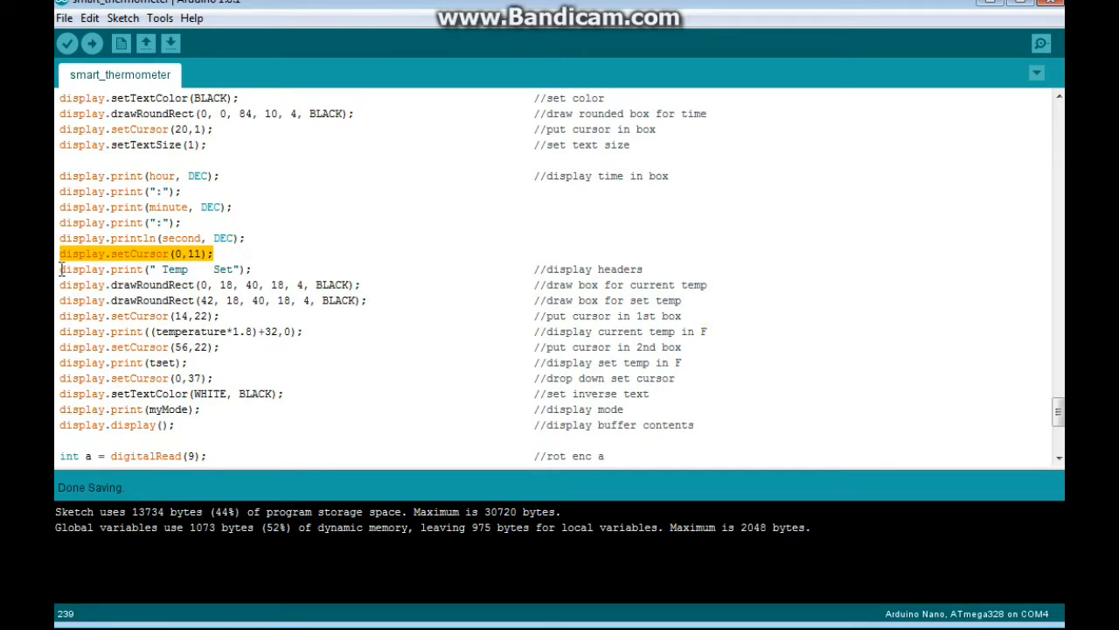
left_click(226, 269)
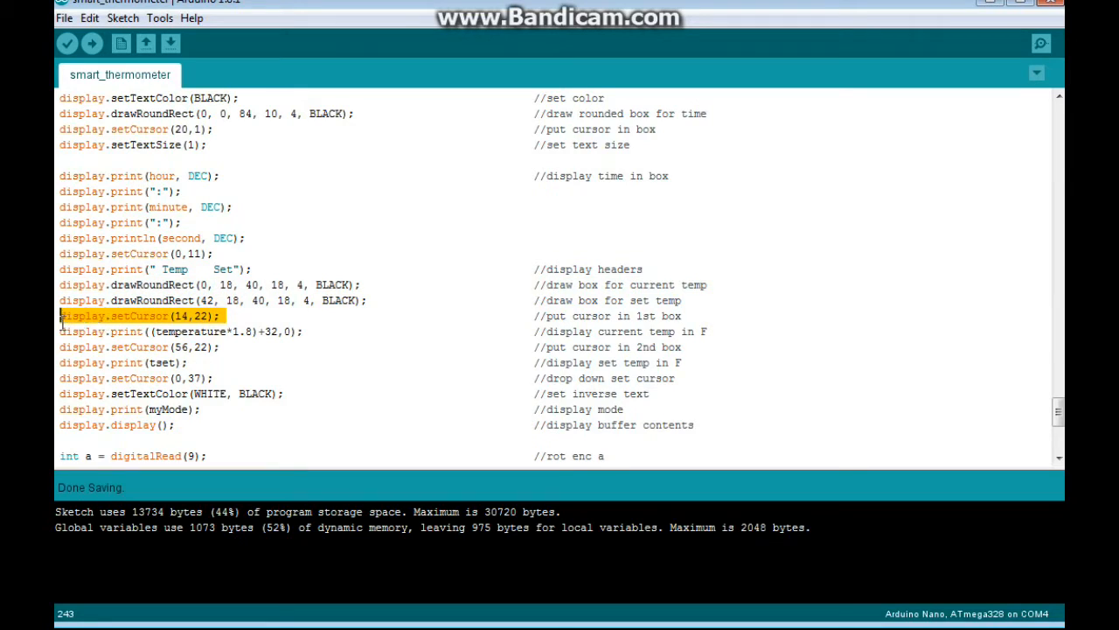
left_click(184, 332)
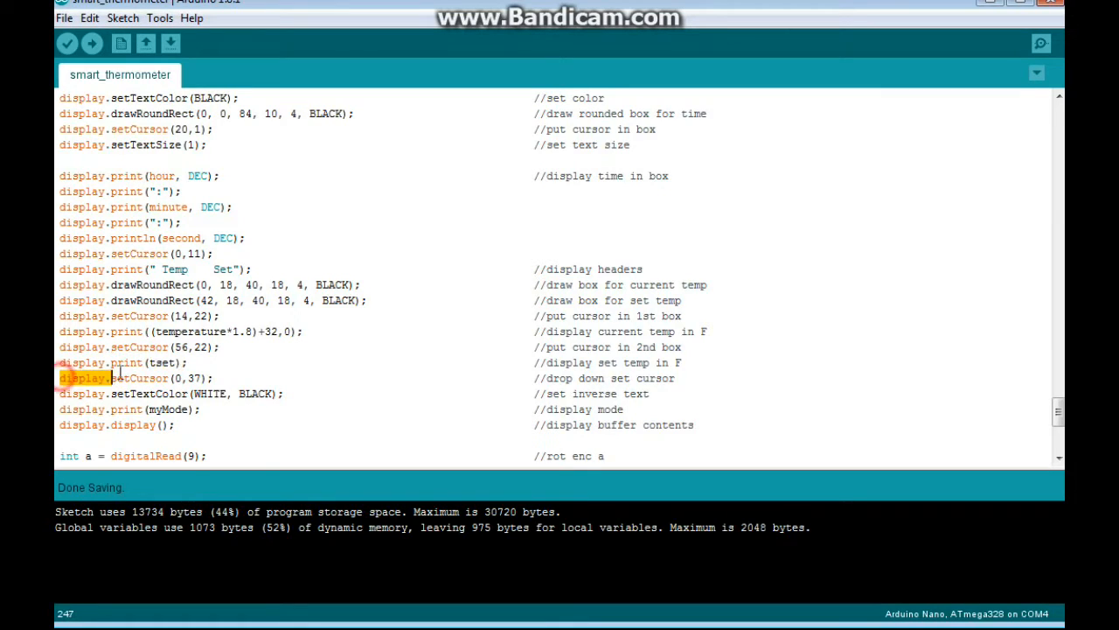
triple_click(136, 378)
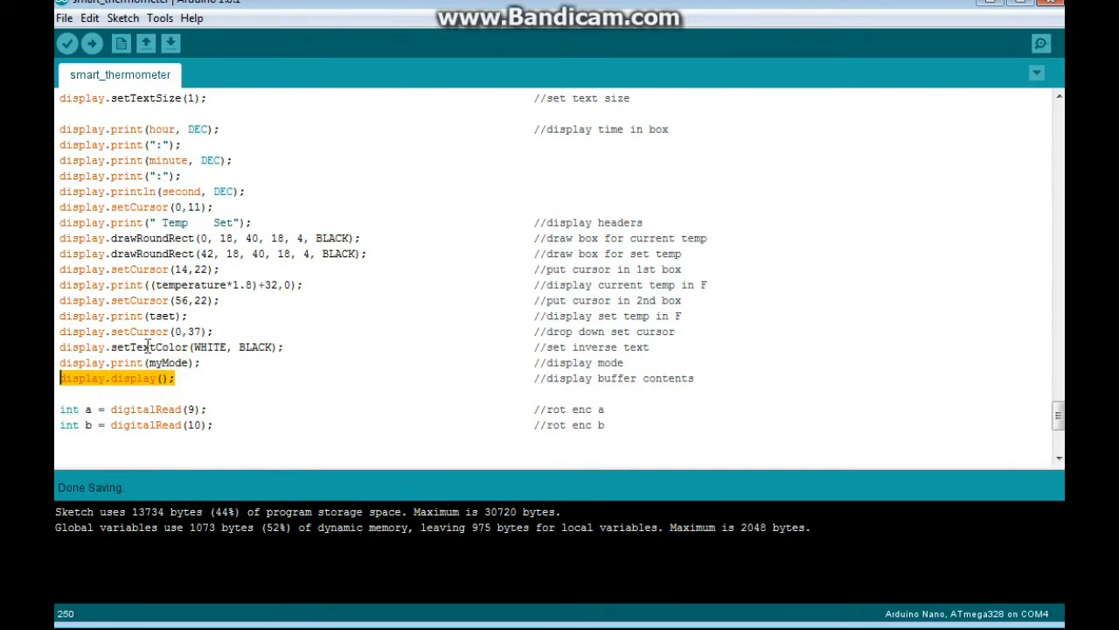
Scroll through the encoder's tset++, tset-- and tset = tset block back to the main loop.
scroll("down", 3)
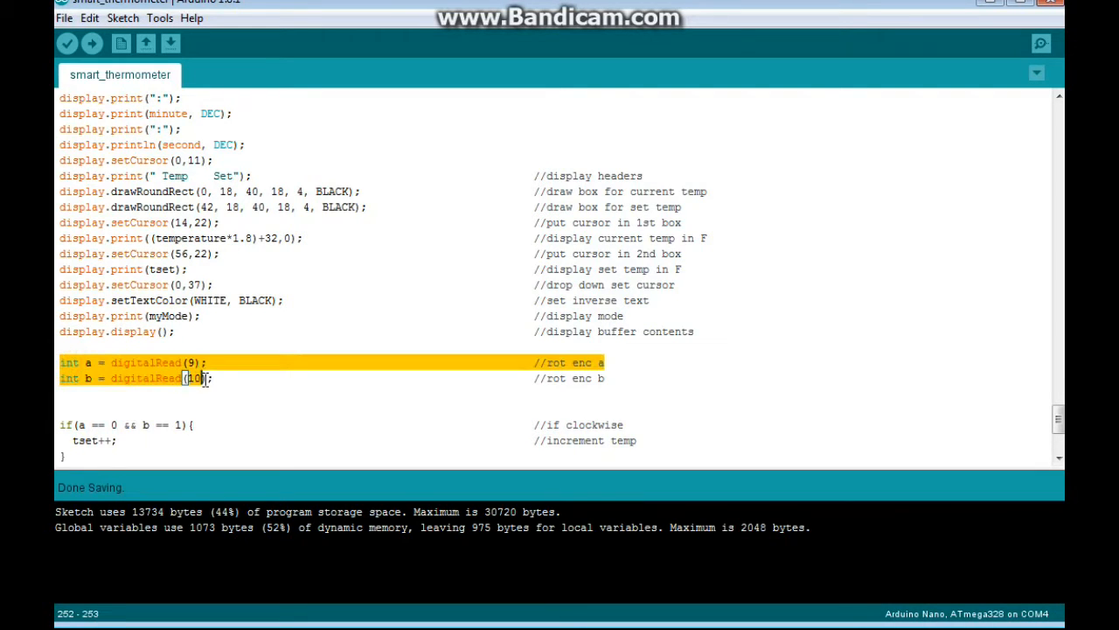
scroll("down", 3)
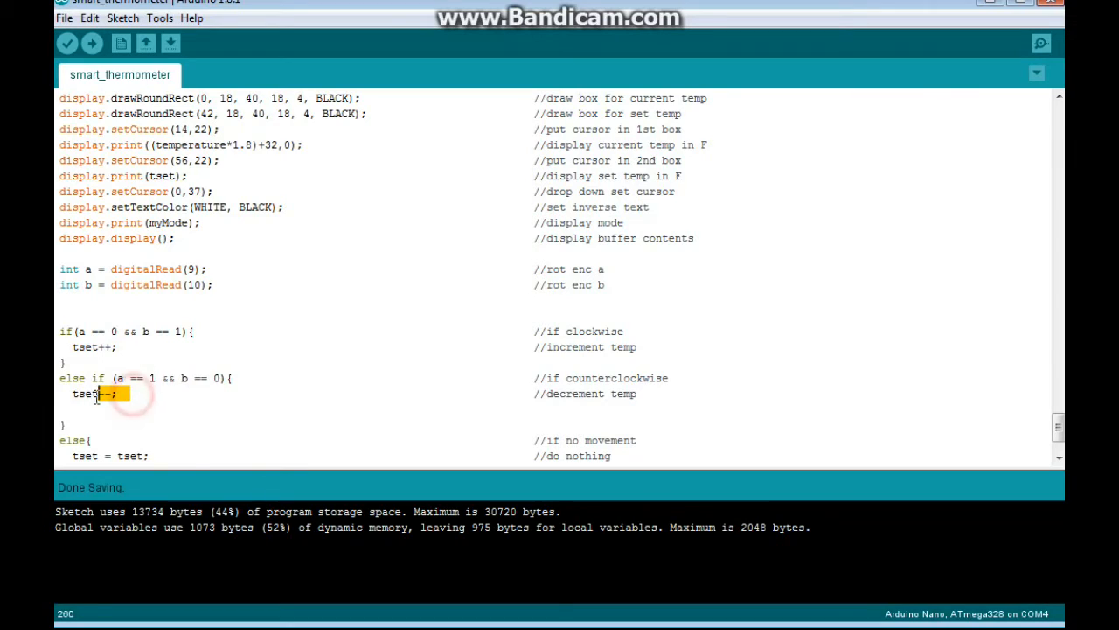
scroll("down", 3)
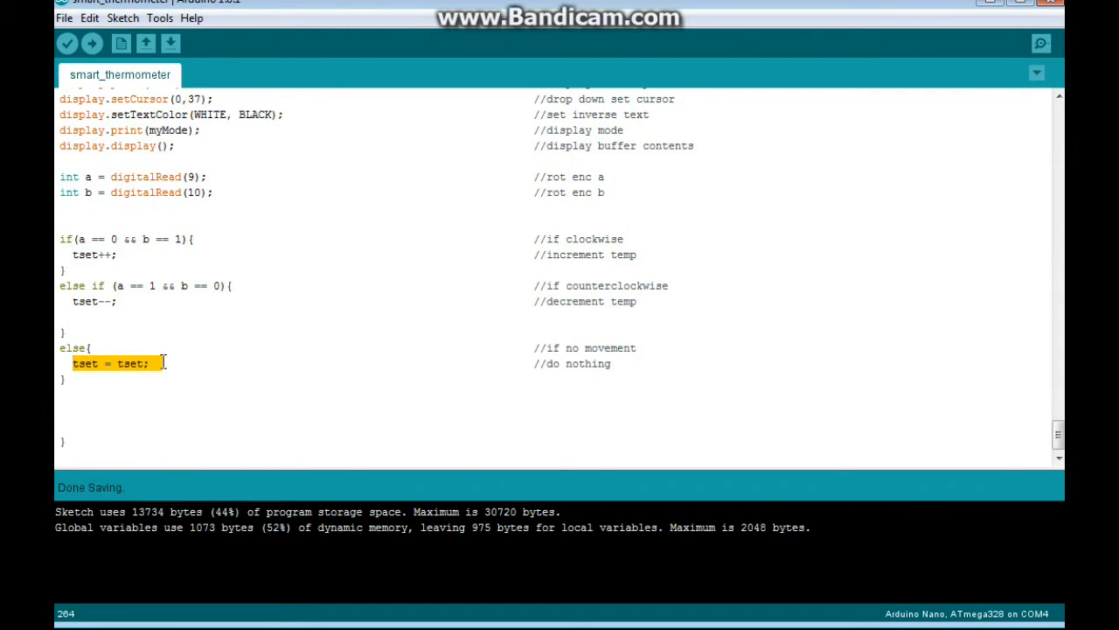
scroll("down", 3)
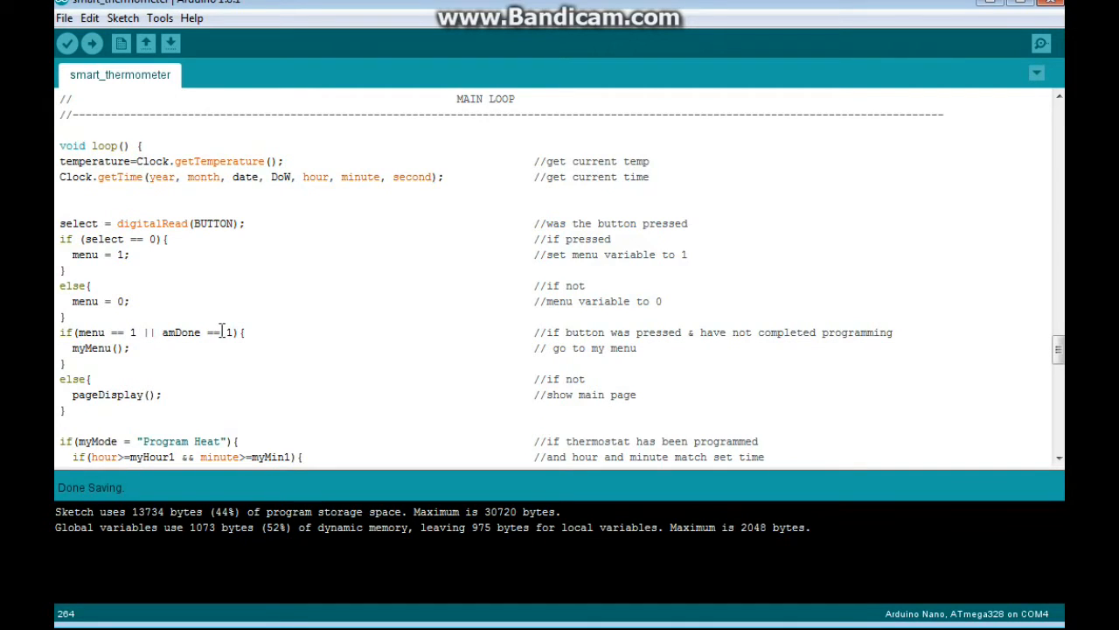
Pick out the myMenu call and scroll to case 1's hour adjustment and the start of case 2.
double_click(96, 348)
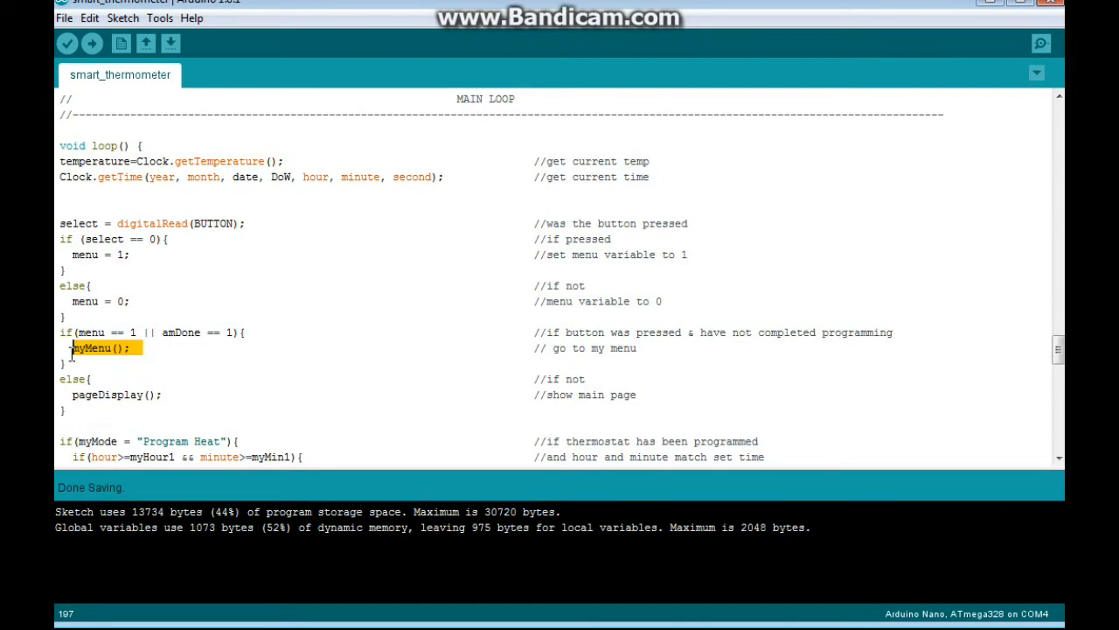
scroll("down", 3)
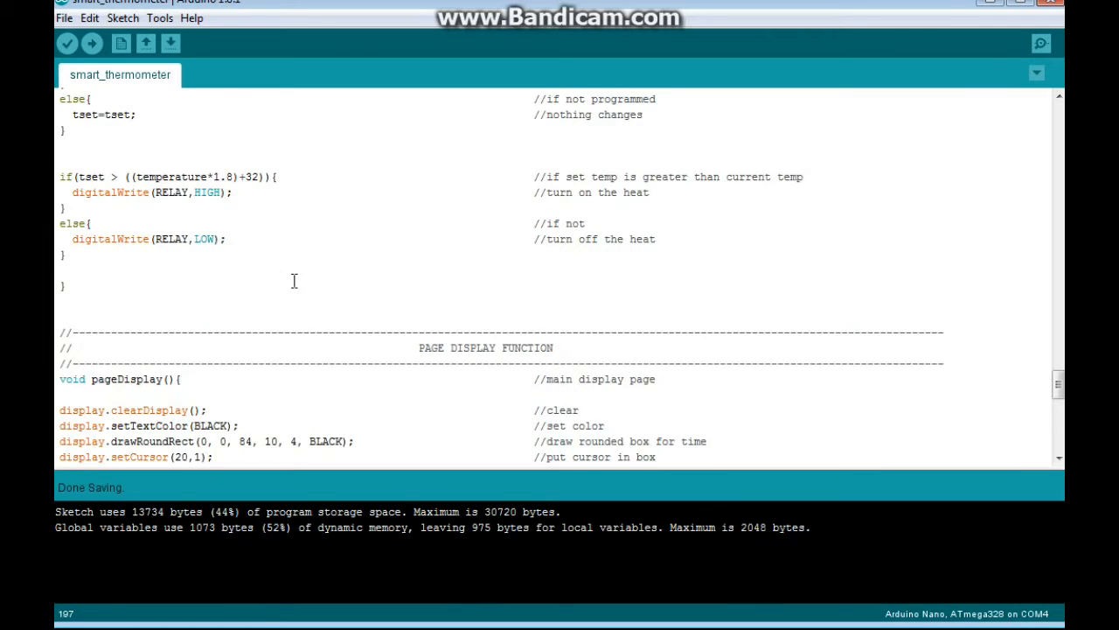
scroll("down", 3)
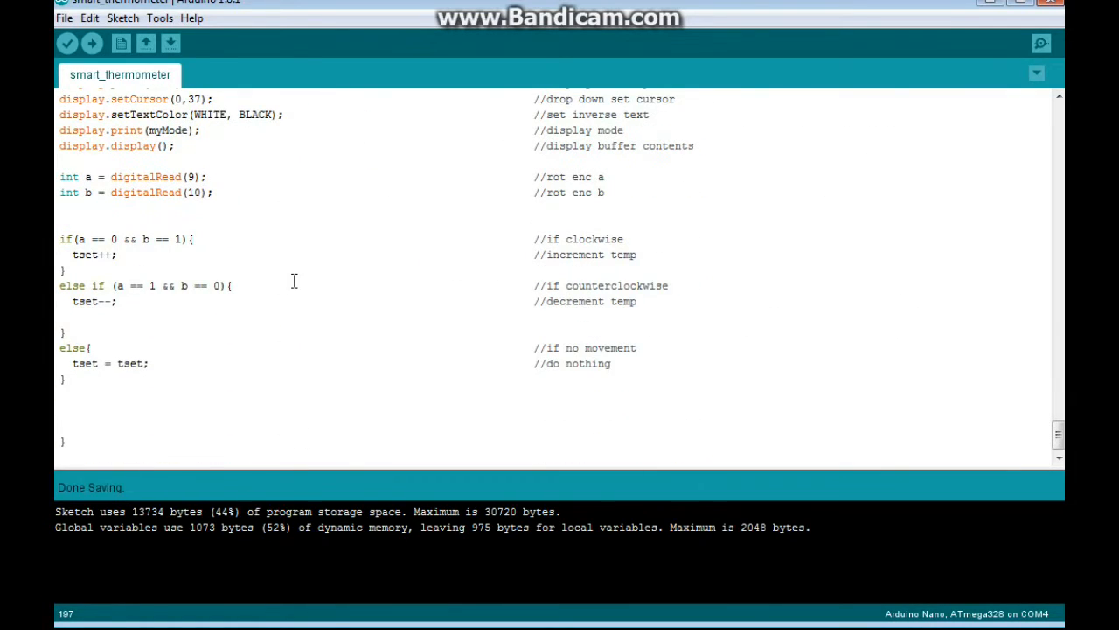
mouse_move(308, 242)
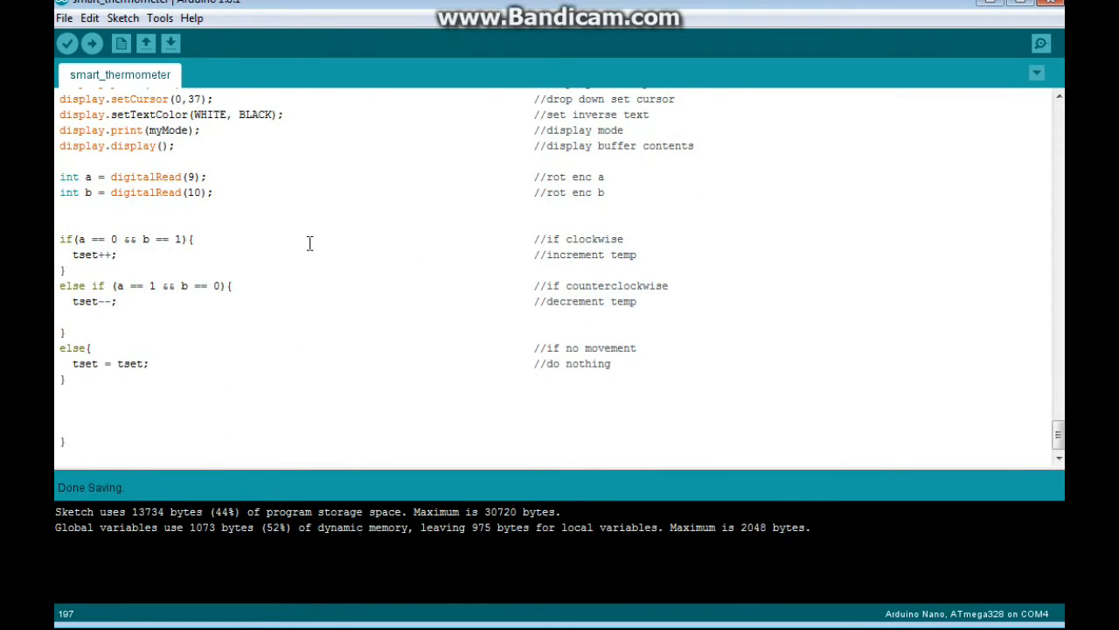
scroll("down", 3)
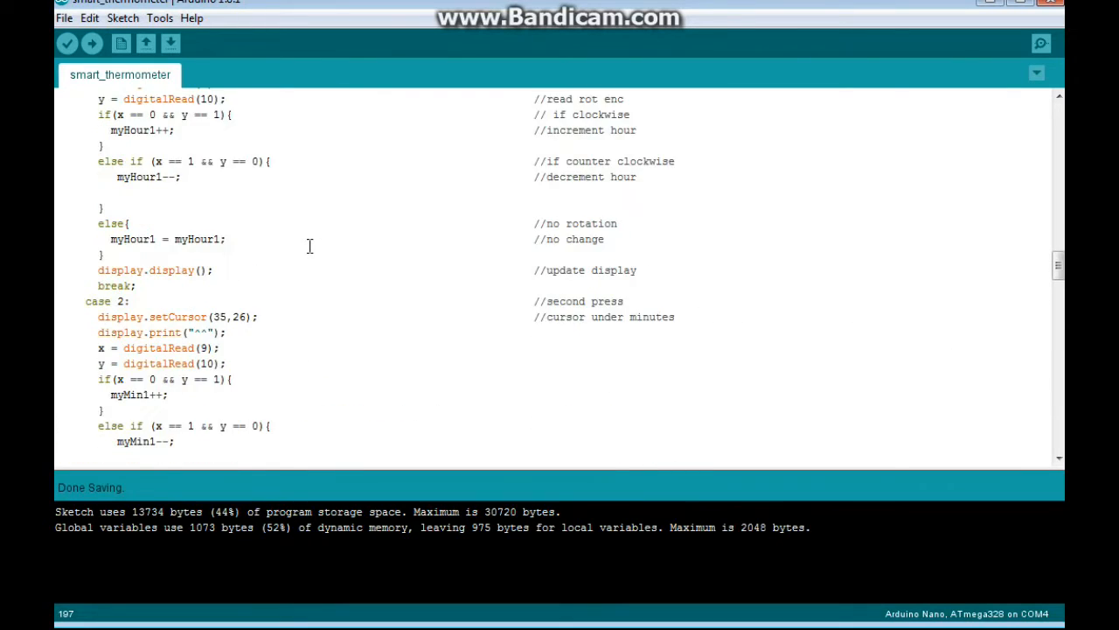
Scroll through the MENU FUNCTION setup and menu print statements down to display.display().
scroll("down", 3)
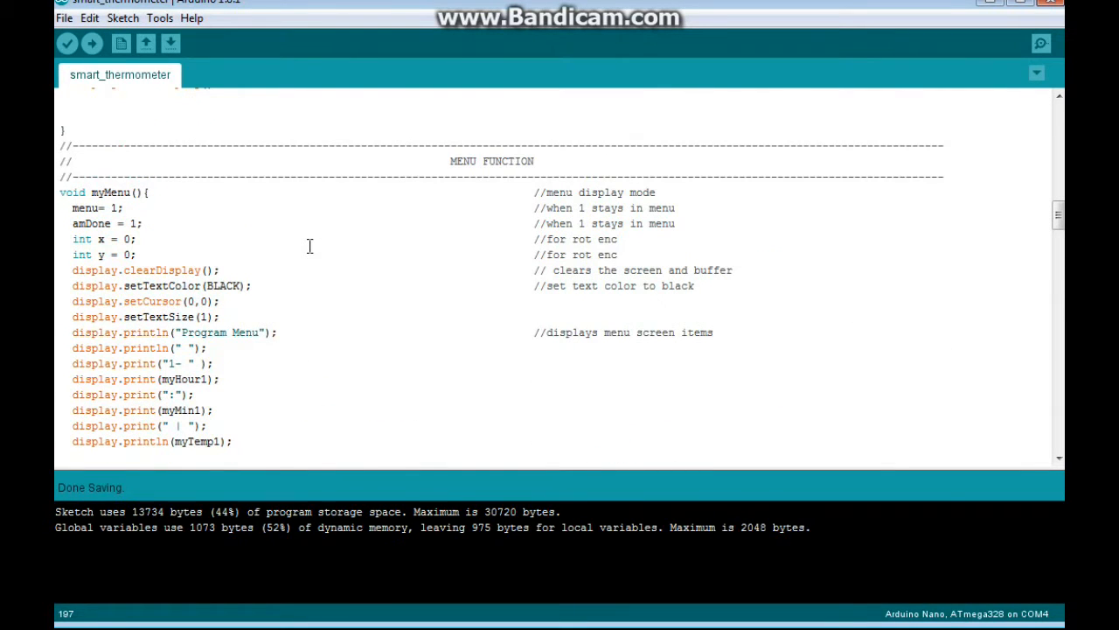
mouse_move(131, 214)
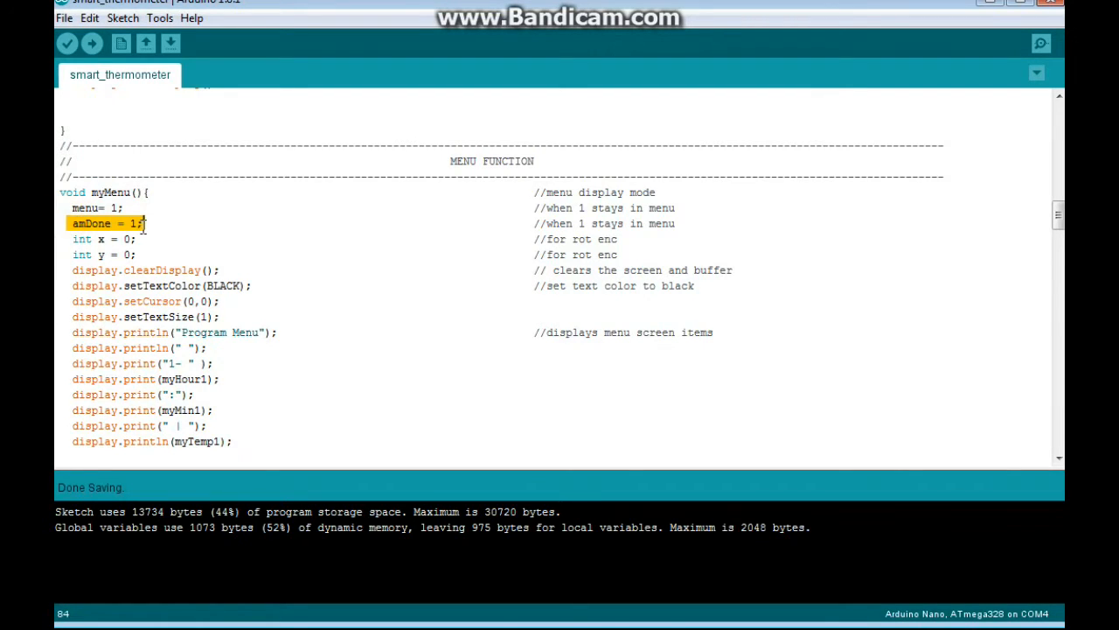
scroll("down", 3)
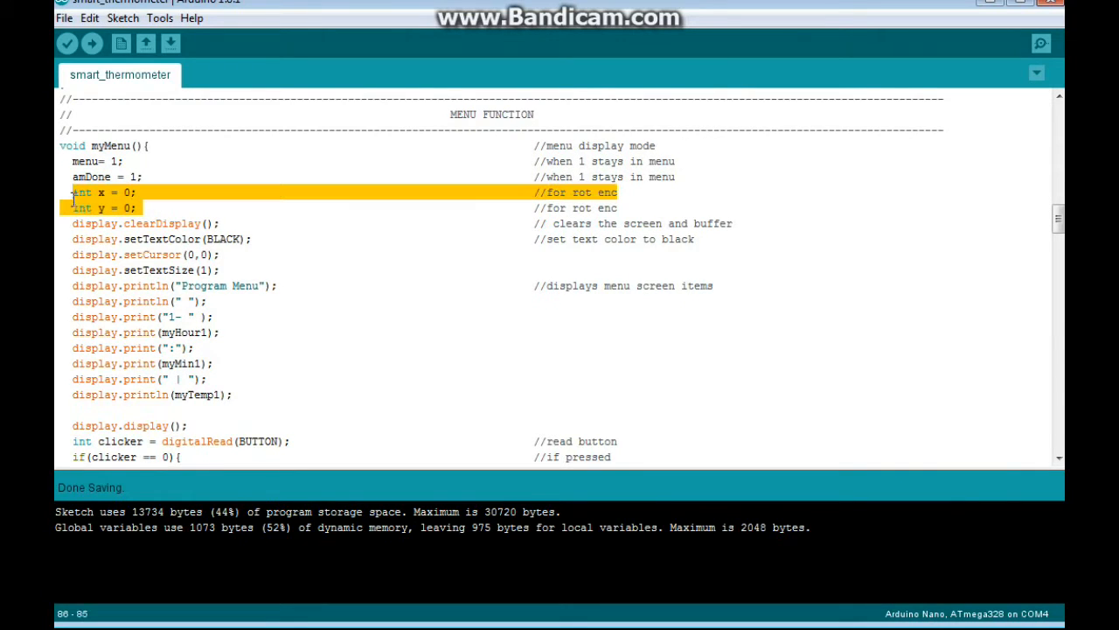
left_click(184, 224)
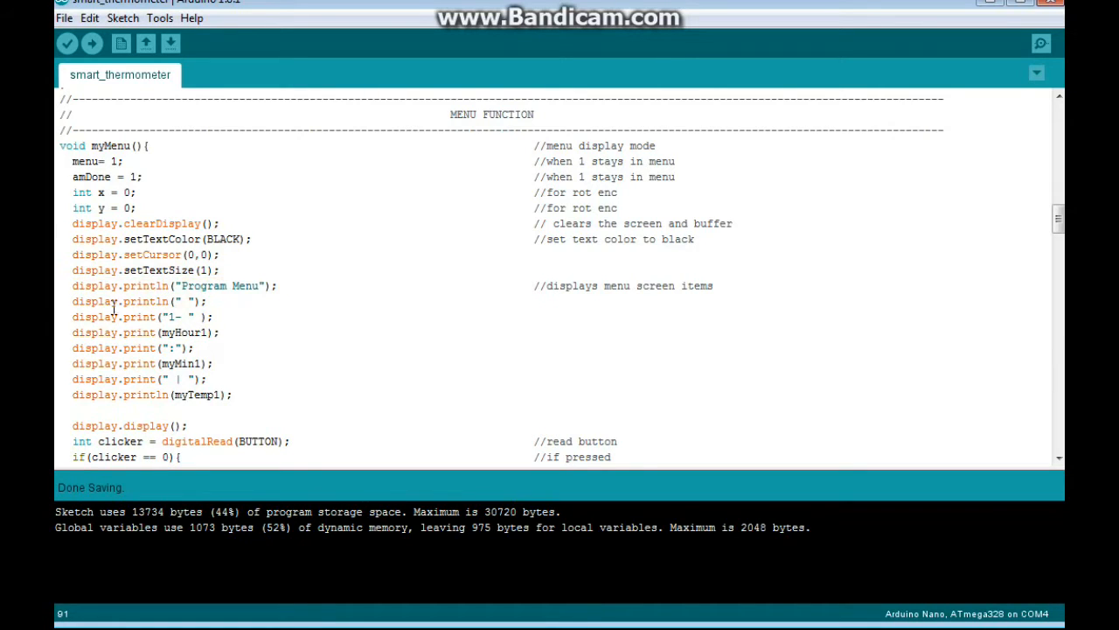
double_click(86, 301)
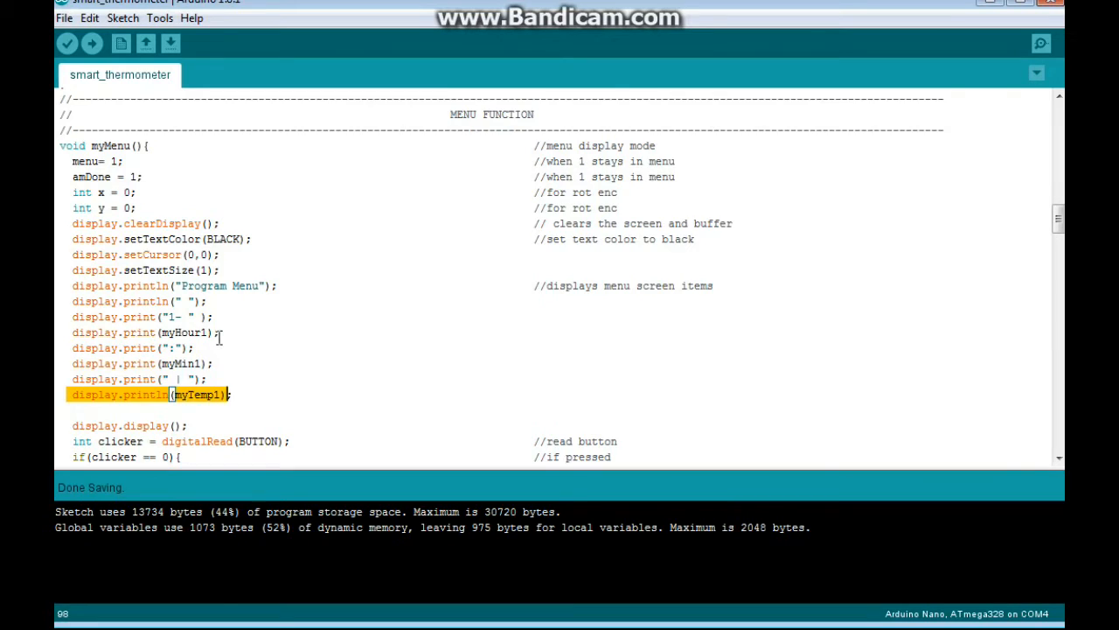
scroll("down", 3)
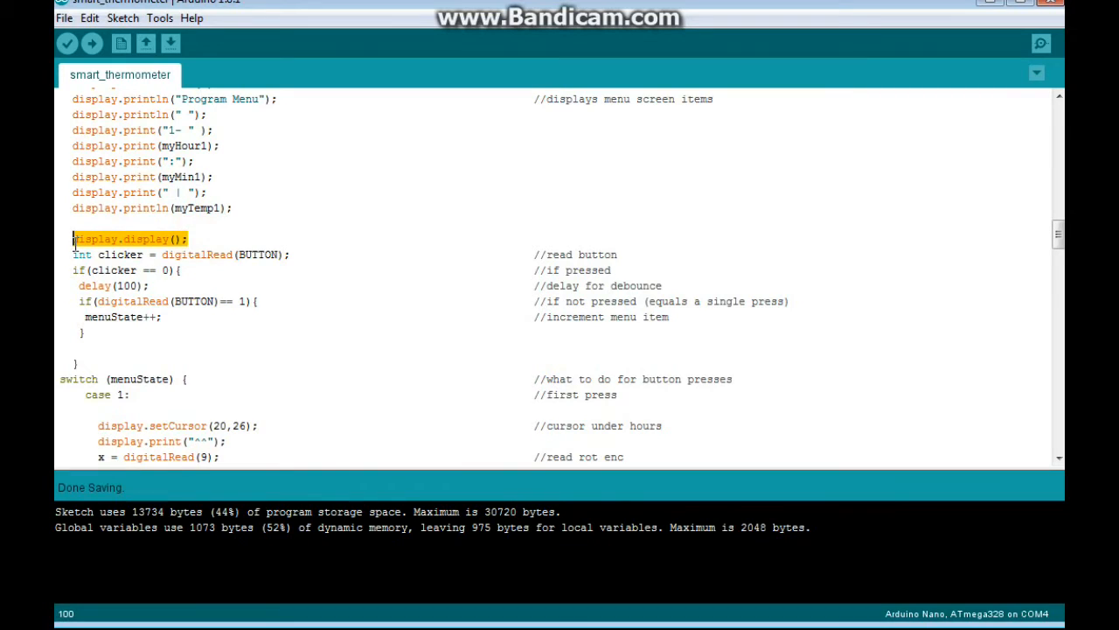
Move past the debounce delay and menuState++ lines down to case 1's hour marker print.
left_click(68, 256)
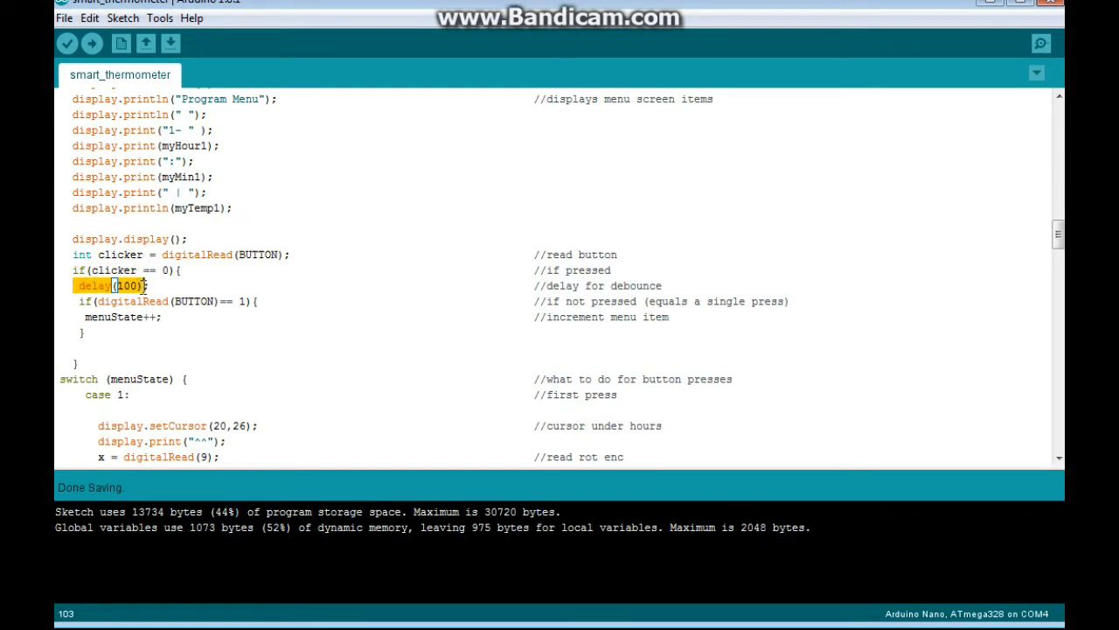
left_click(84, 300)
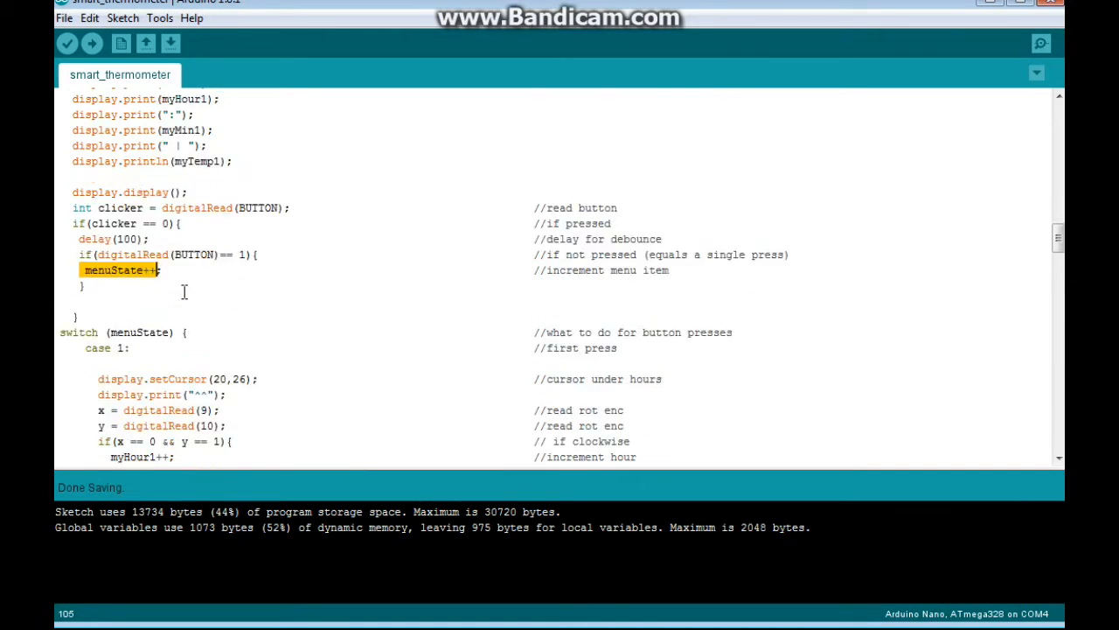
scroll("down", 3)
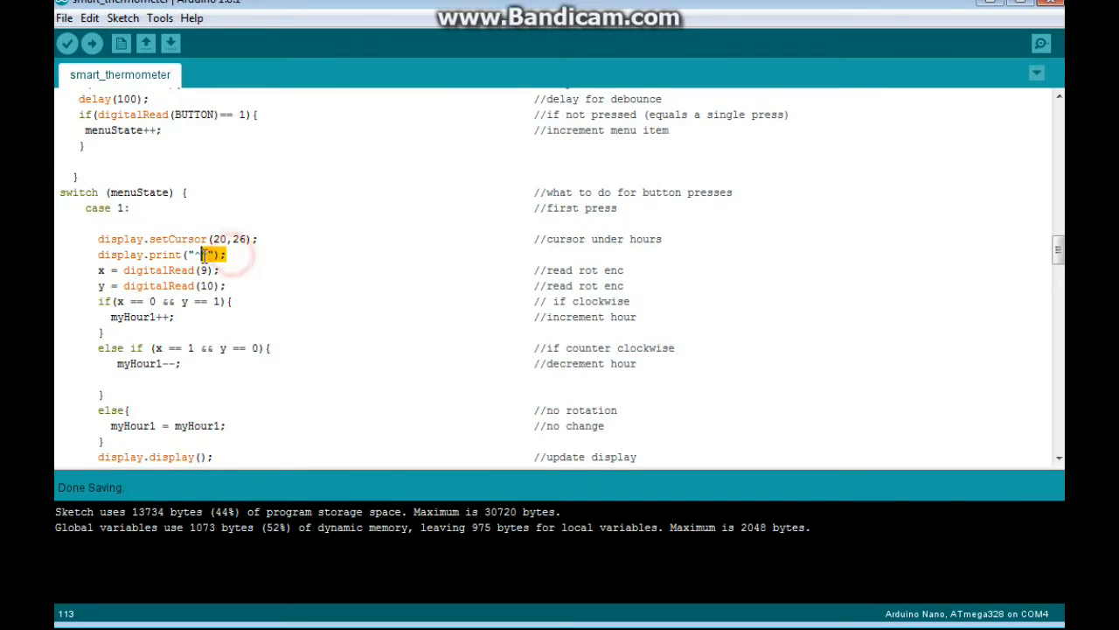
Mark the hour-marker print line, then case 1's encoder reading and hour adjustment lines.
triple_click(157, 255)
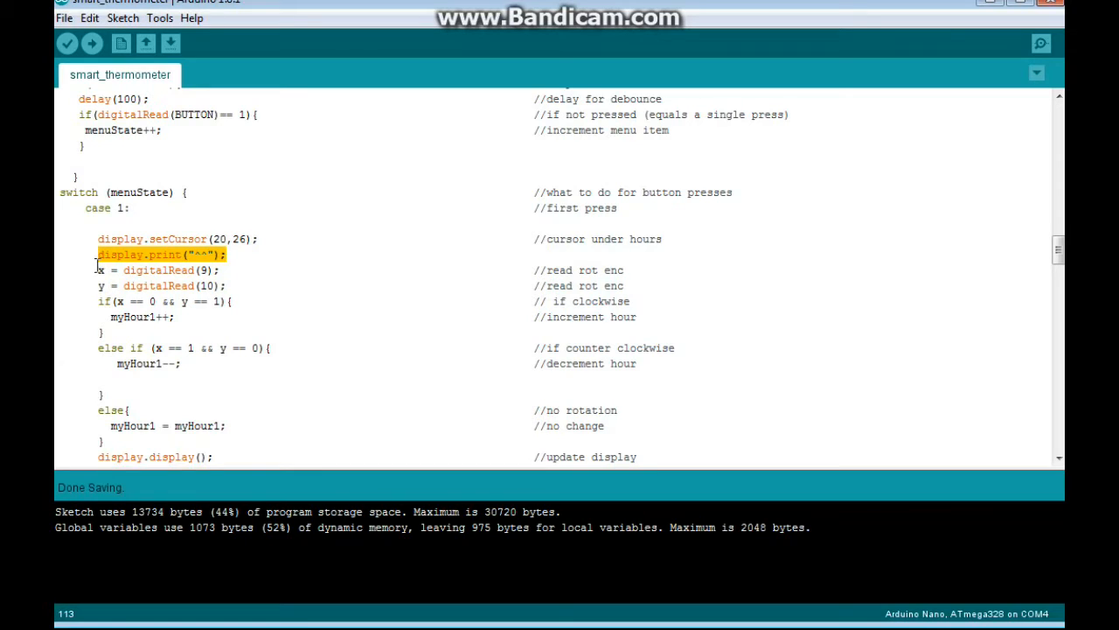
left_click(100, 270)
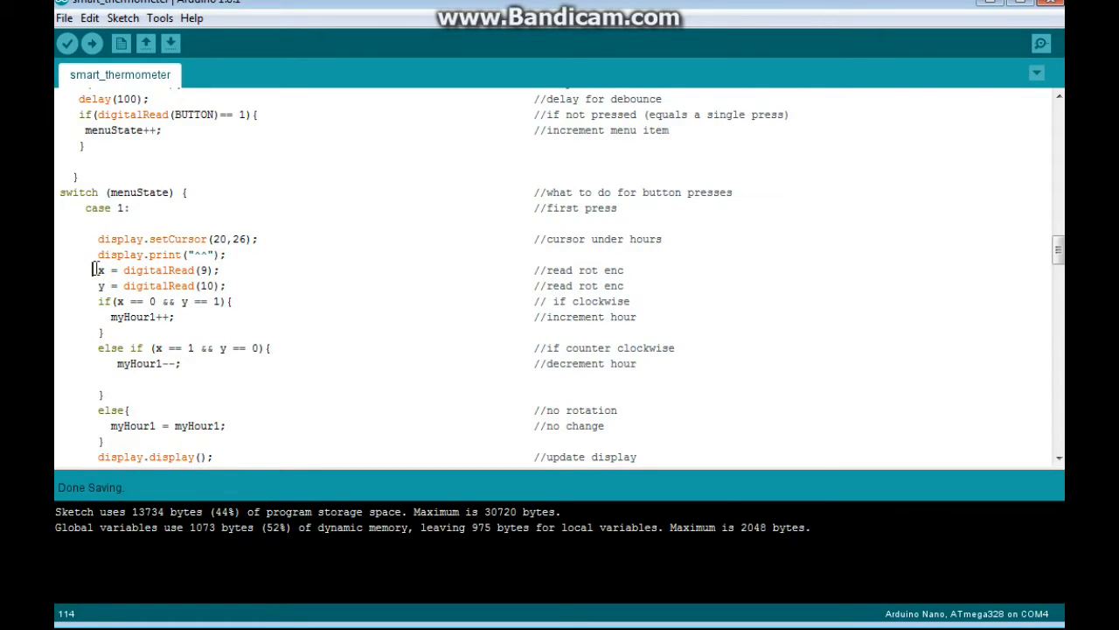
left_click_drag(98, 269, 244, 301)
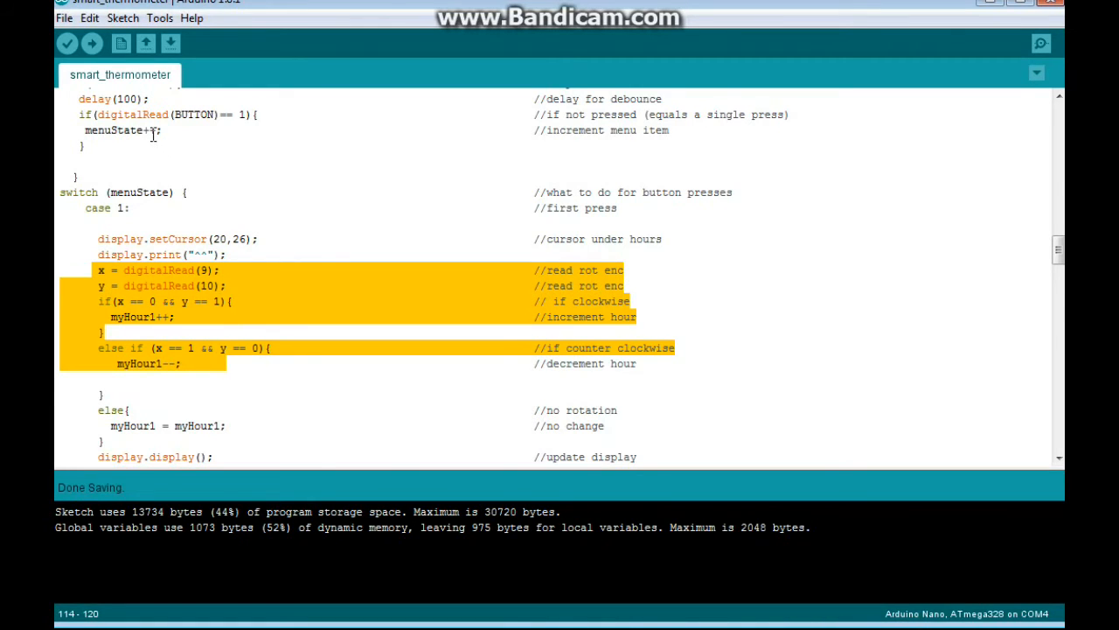
Scroll to case 2 and mark its encoder reading and minute adjustment lines.
scroll("down", 3)
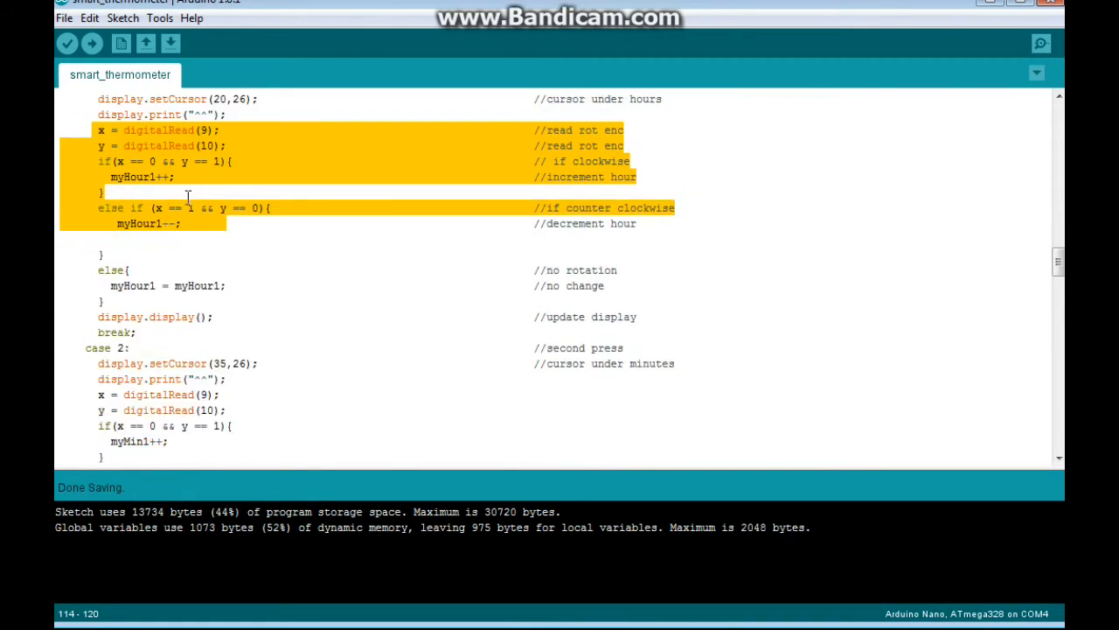
scroll("down", 3)
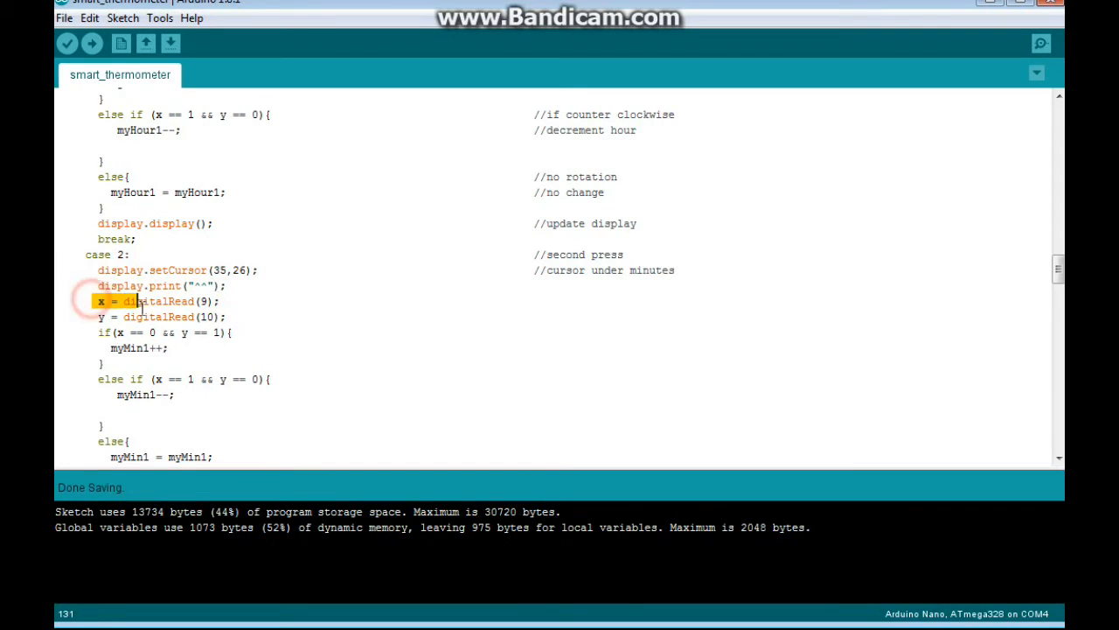
left_click_drag(98, 301, 172, 347)
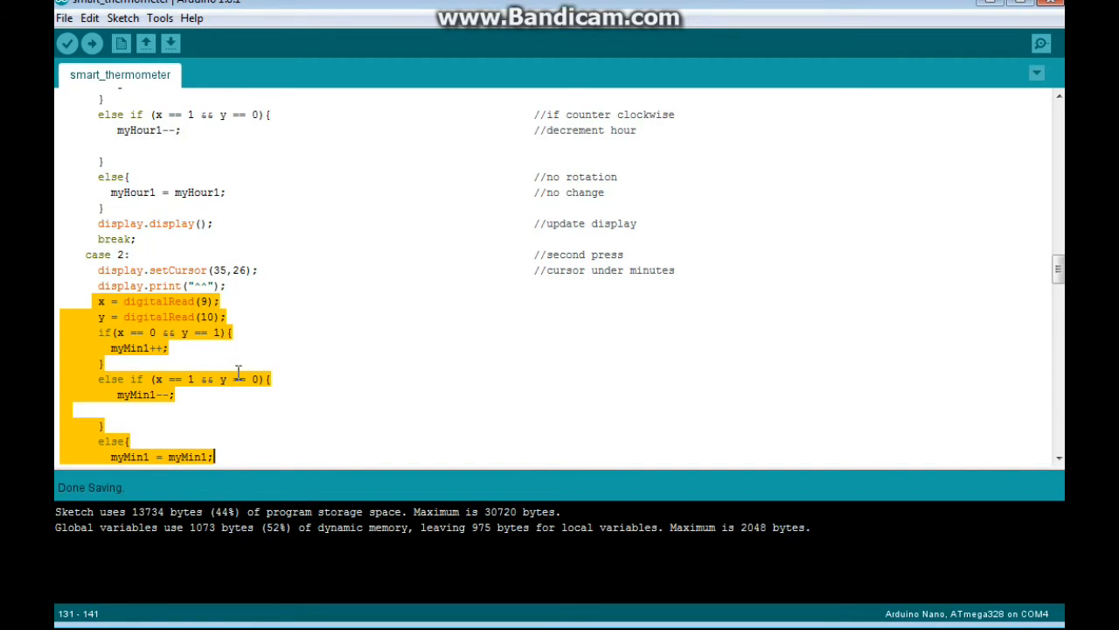
Highlight case 3's digitalRead and myTemp1 increment/decrement lines, then continue toward case 4.
scroll("down", 3)
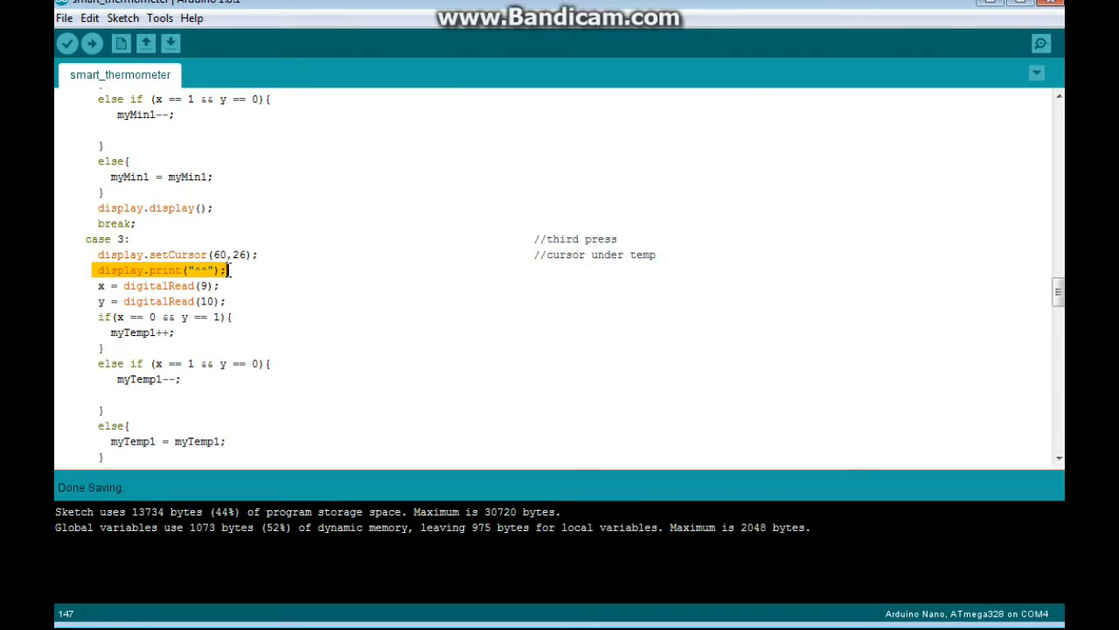
mouse_move(98, 287)
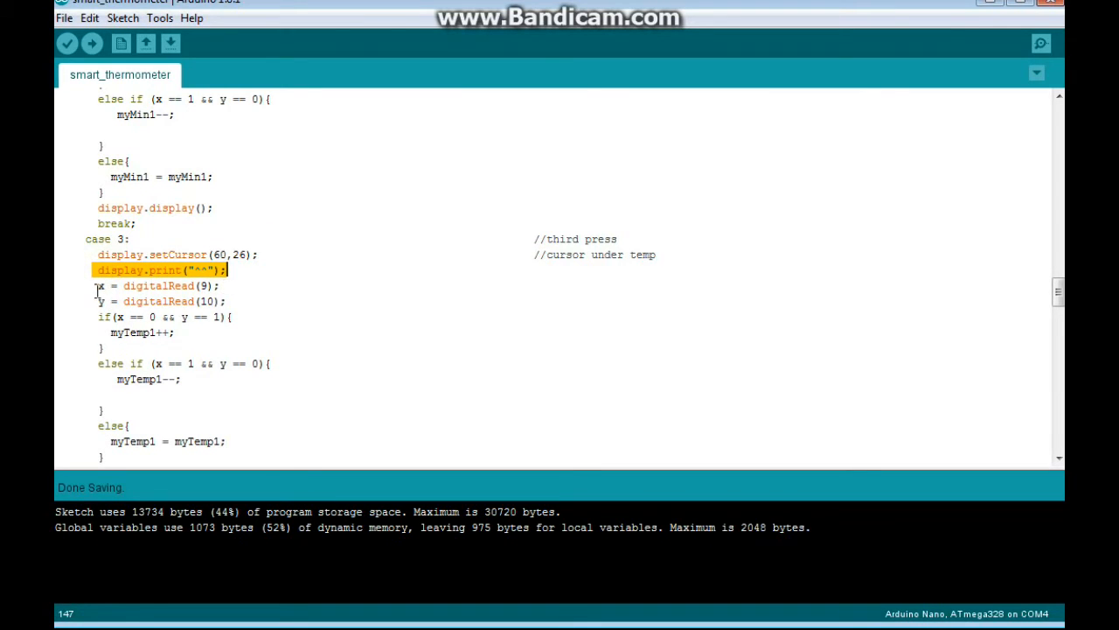
left_click_drag(98, 285, 271, 348)
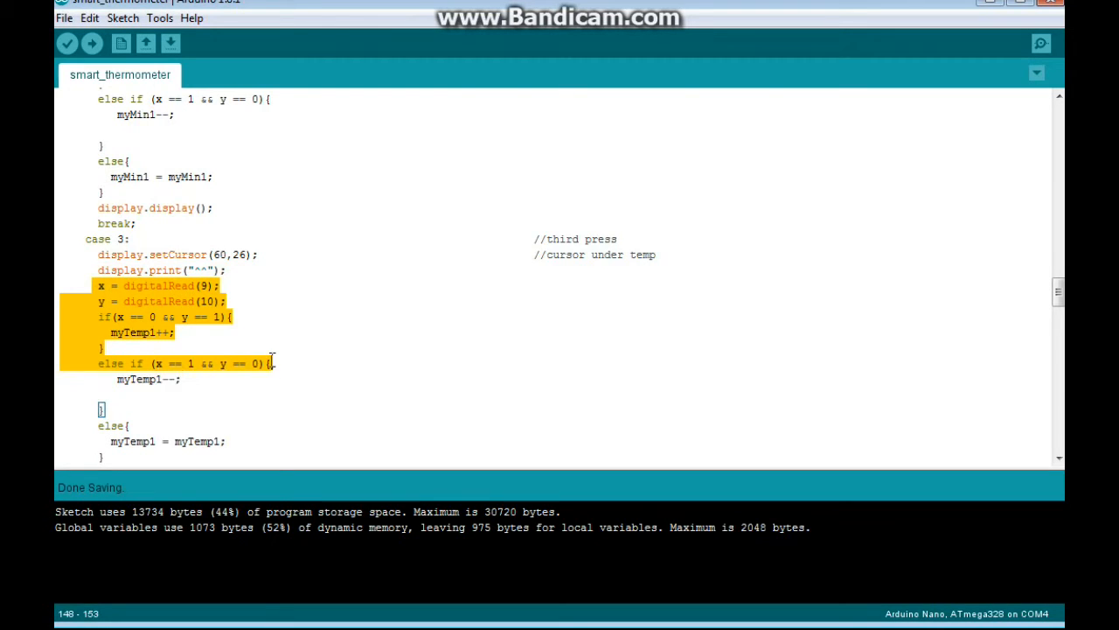
scroll("down", 3)
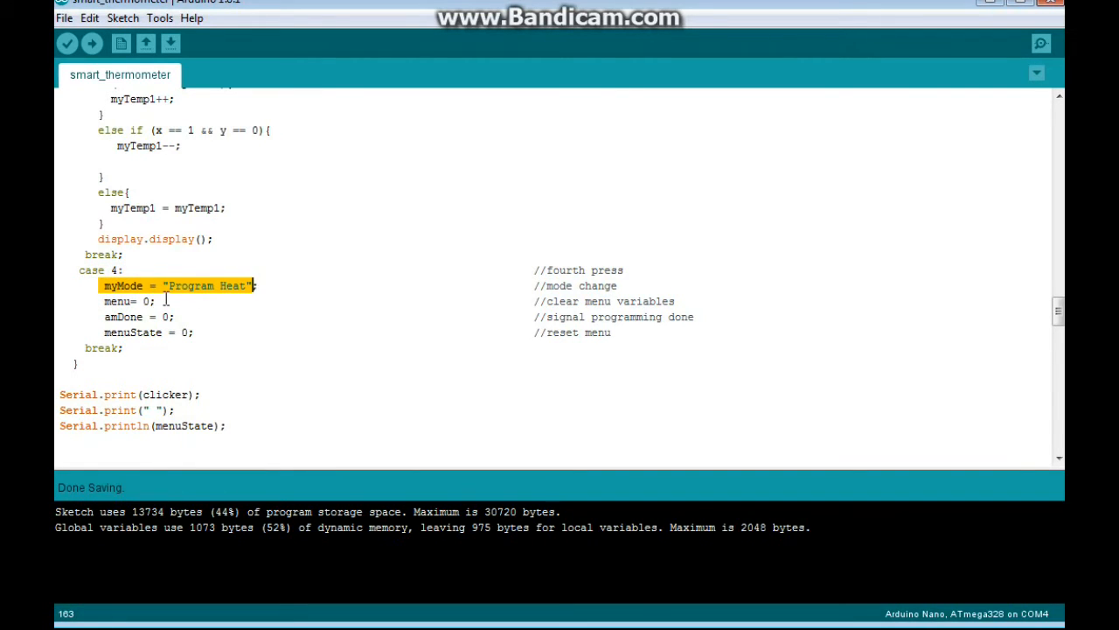
Clear the myMode line marking and highlight the amDone = 0 reset in case 4.
left_click(182, 316)
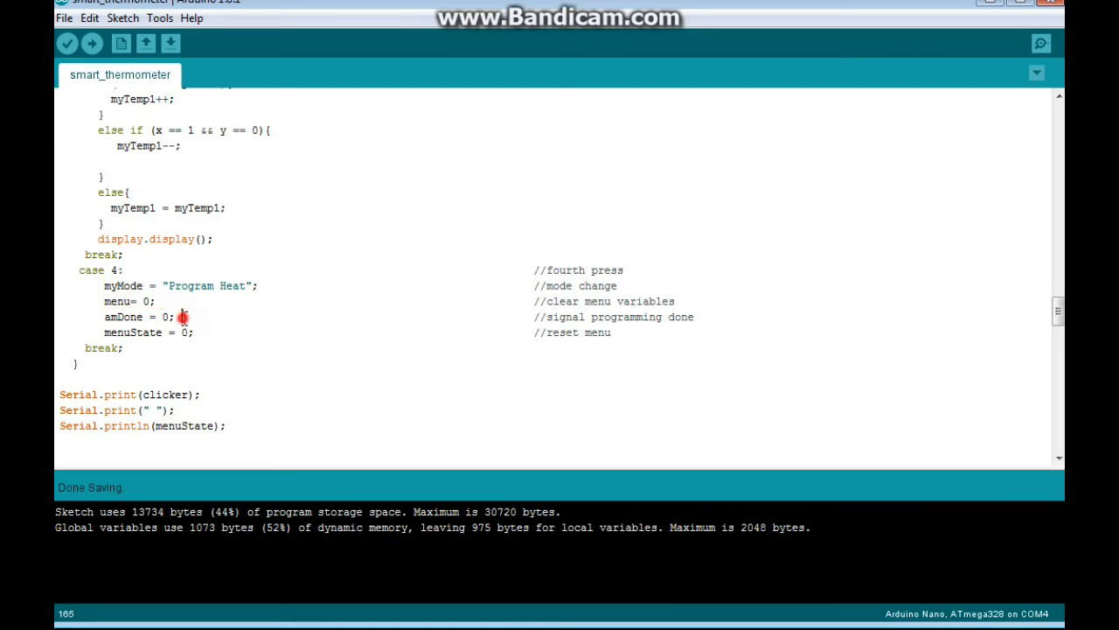
double_click(122, 316)
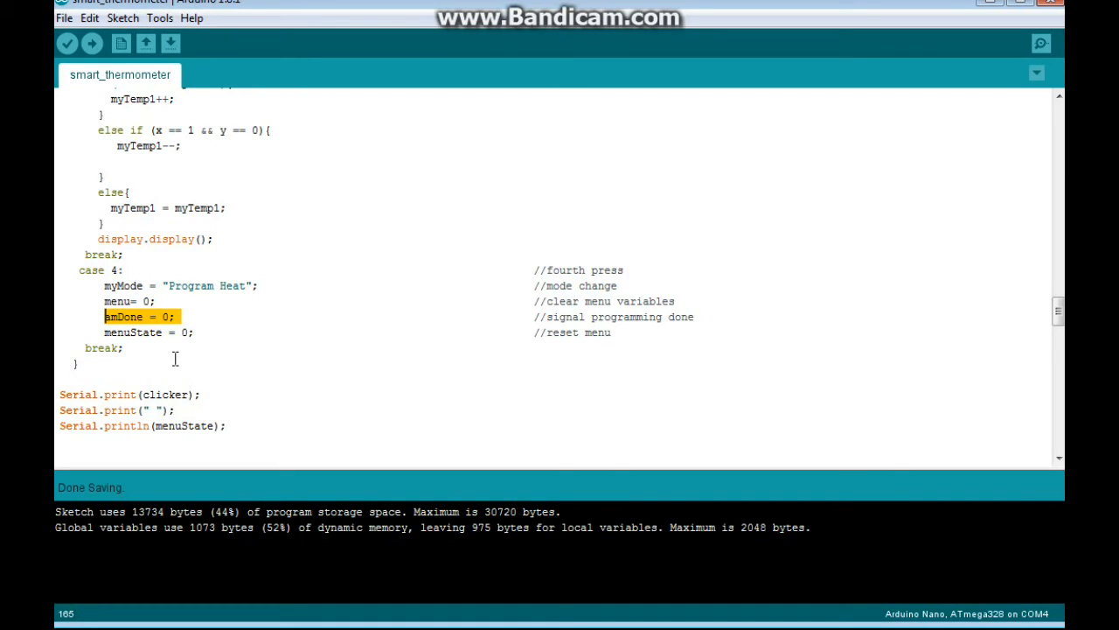
mouse_move(196, 339)
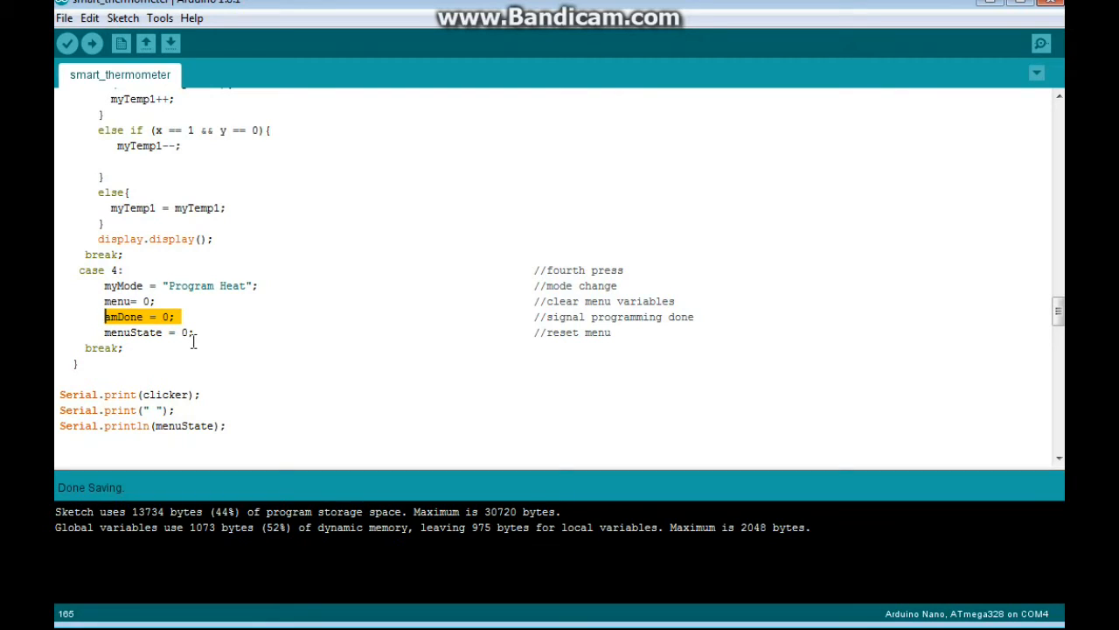